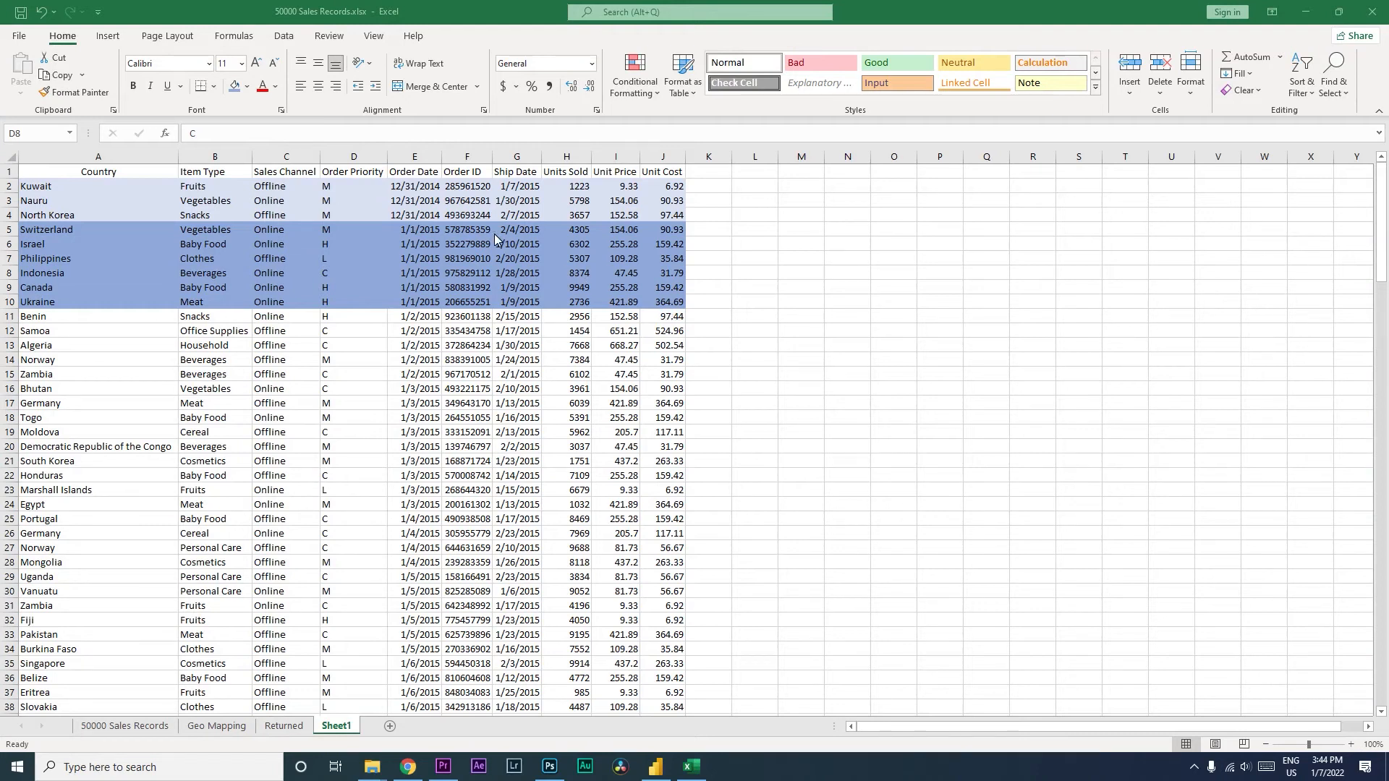
pyautogui.moveTo(433, 246)
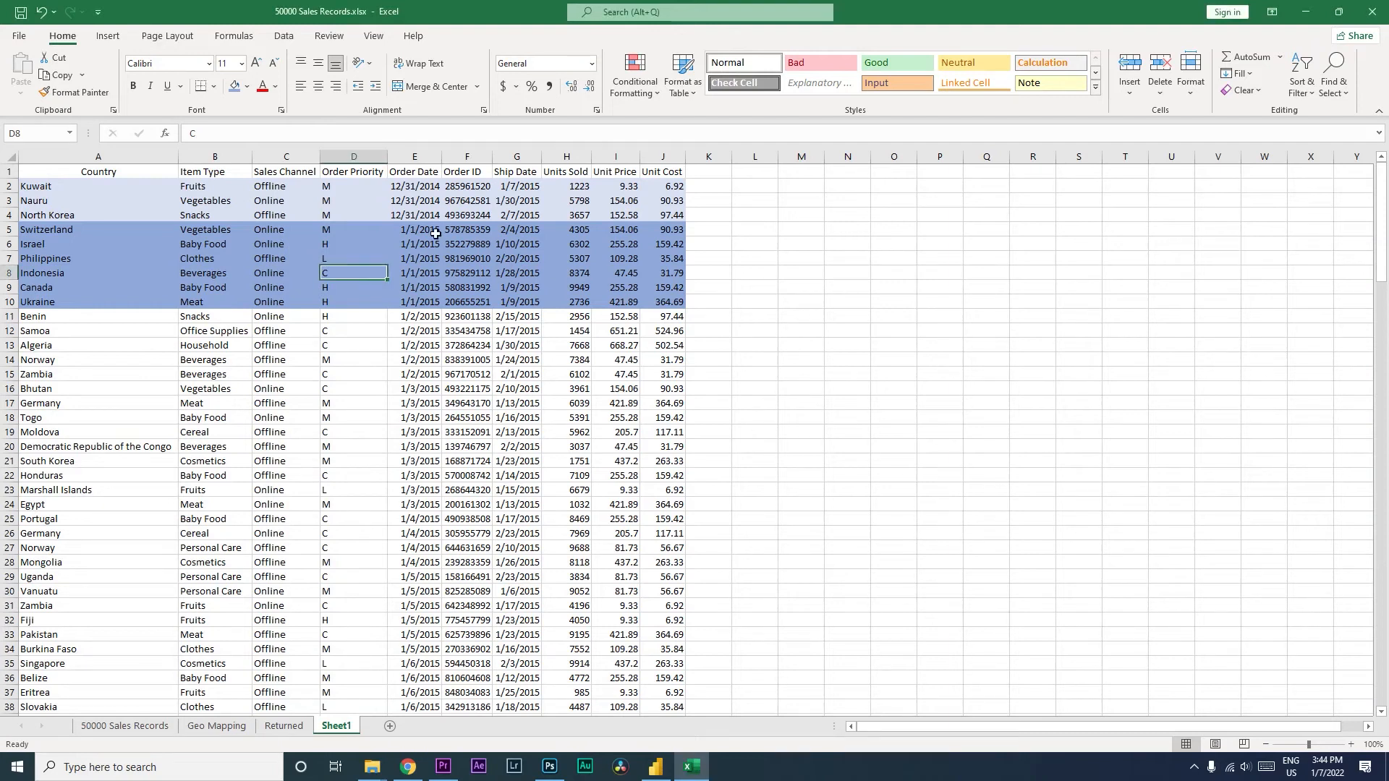
pyautogui.moveTo(433, 200)
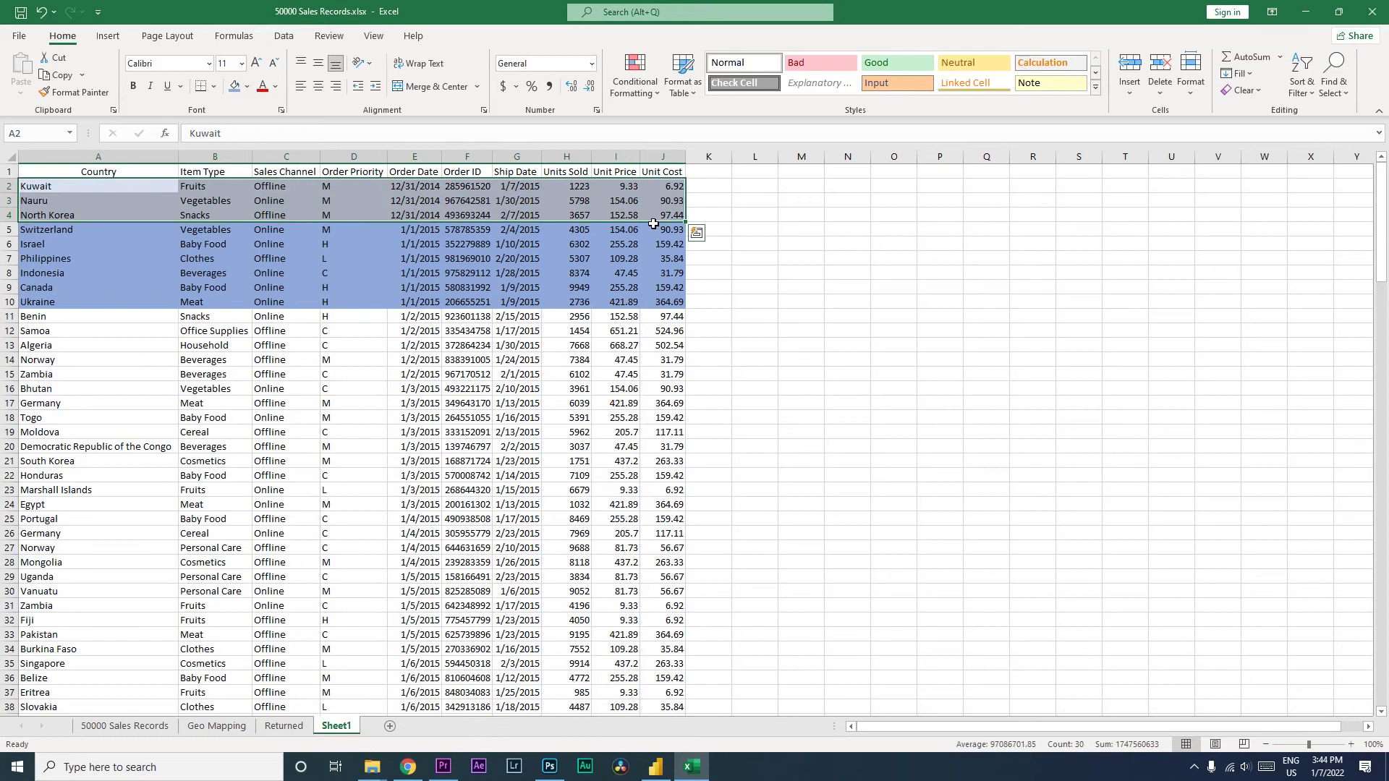
# Inspect the order dates and highlight the rows dated 1/2/2015
pyautogui.click(414, 300)
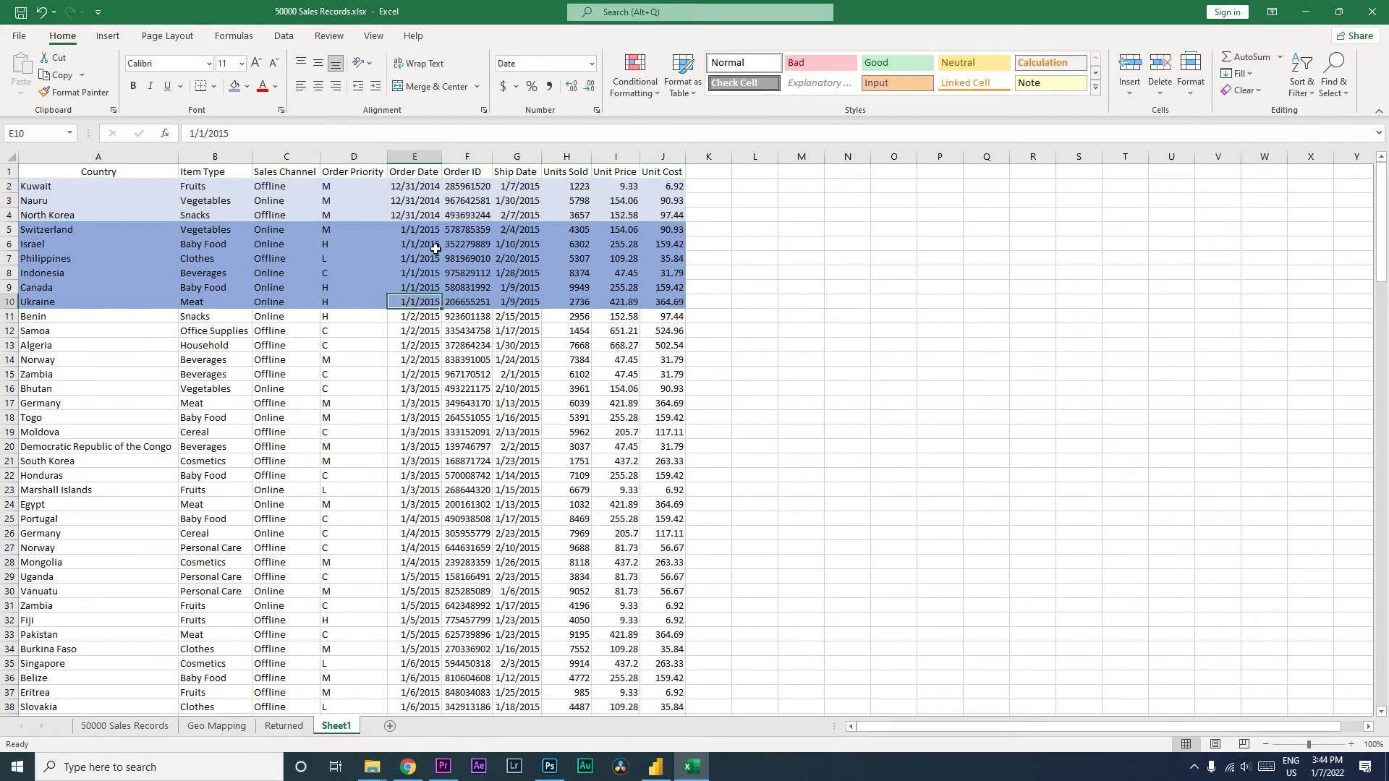
pyautogui.click(414, 230)
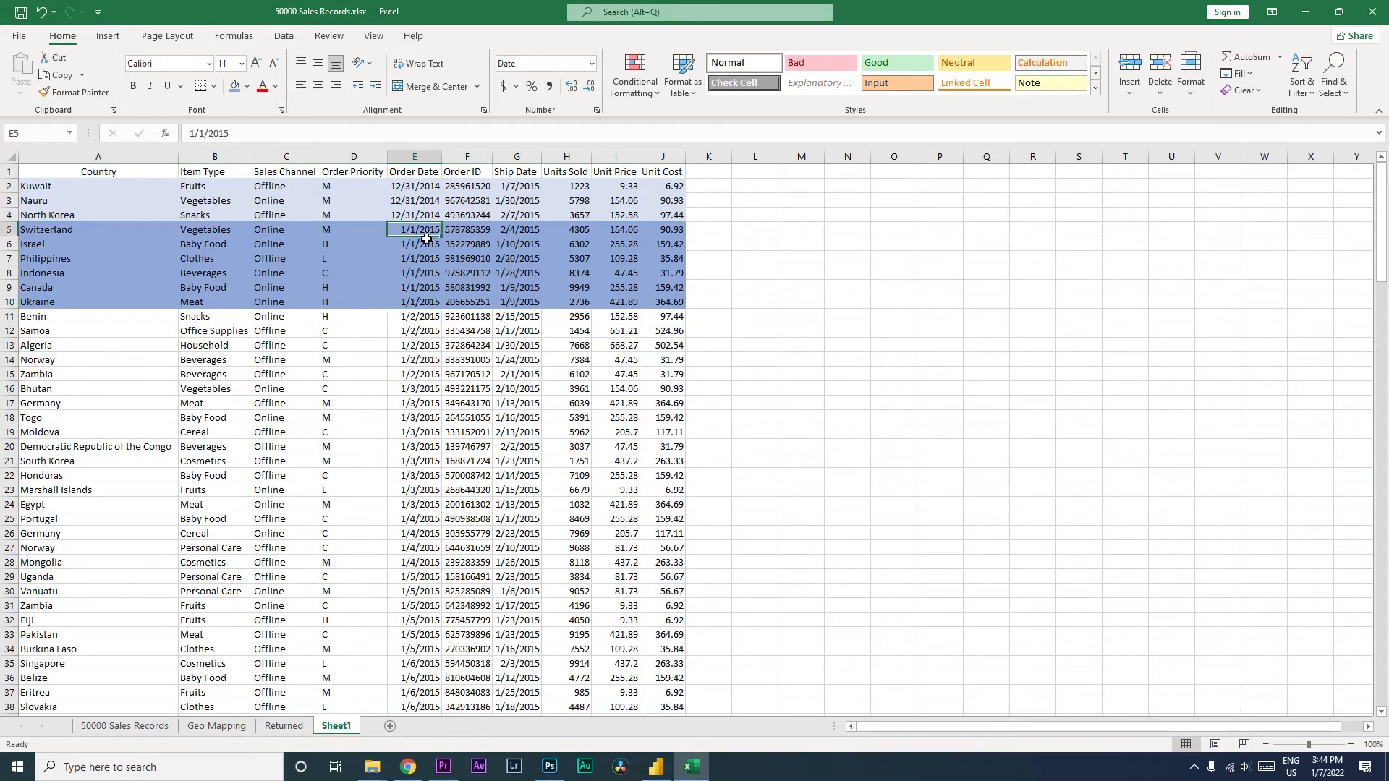
pyautogui.moveTo(97, 229); pyautogui.dragTo(98, 243)
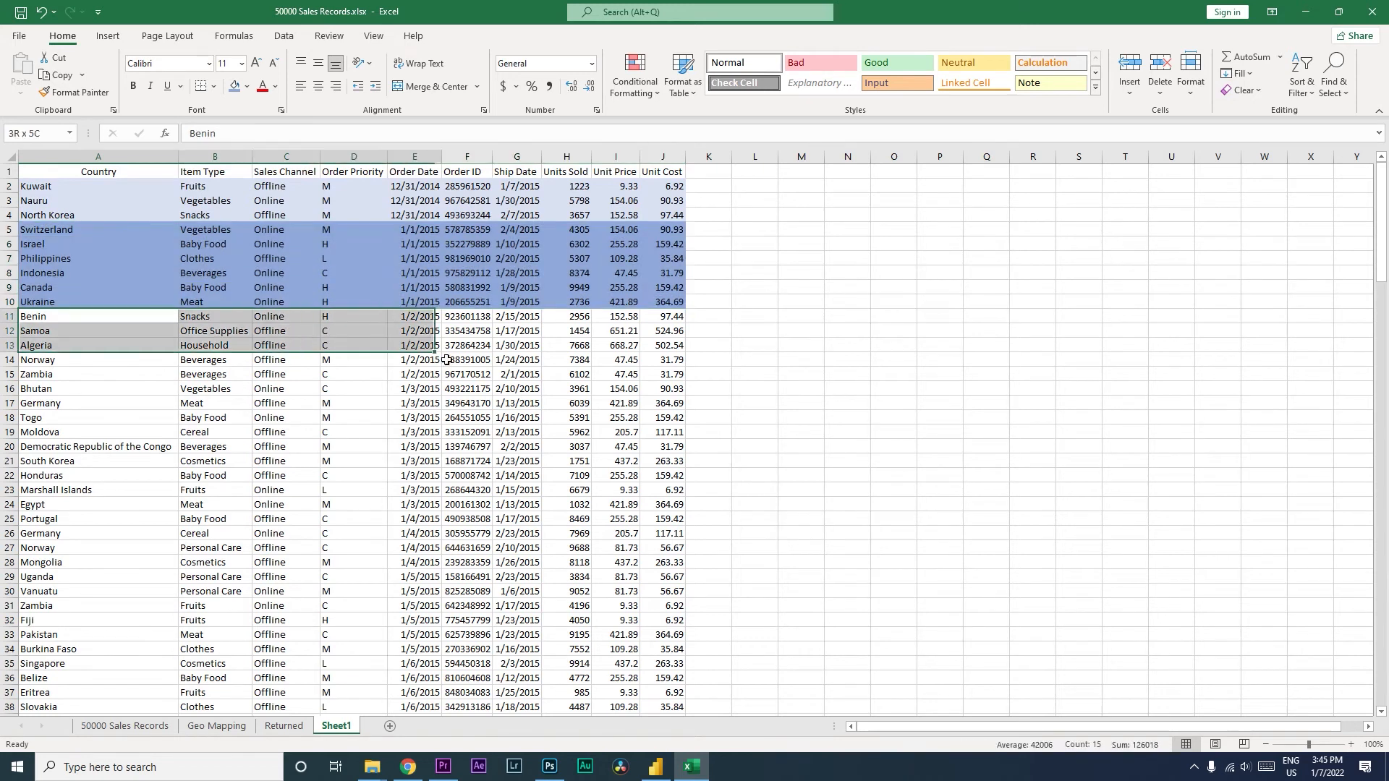
pyautogui.click(661, 374)
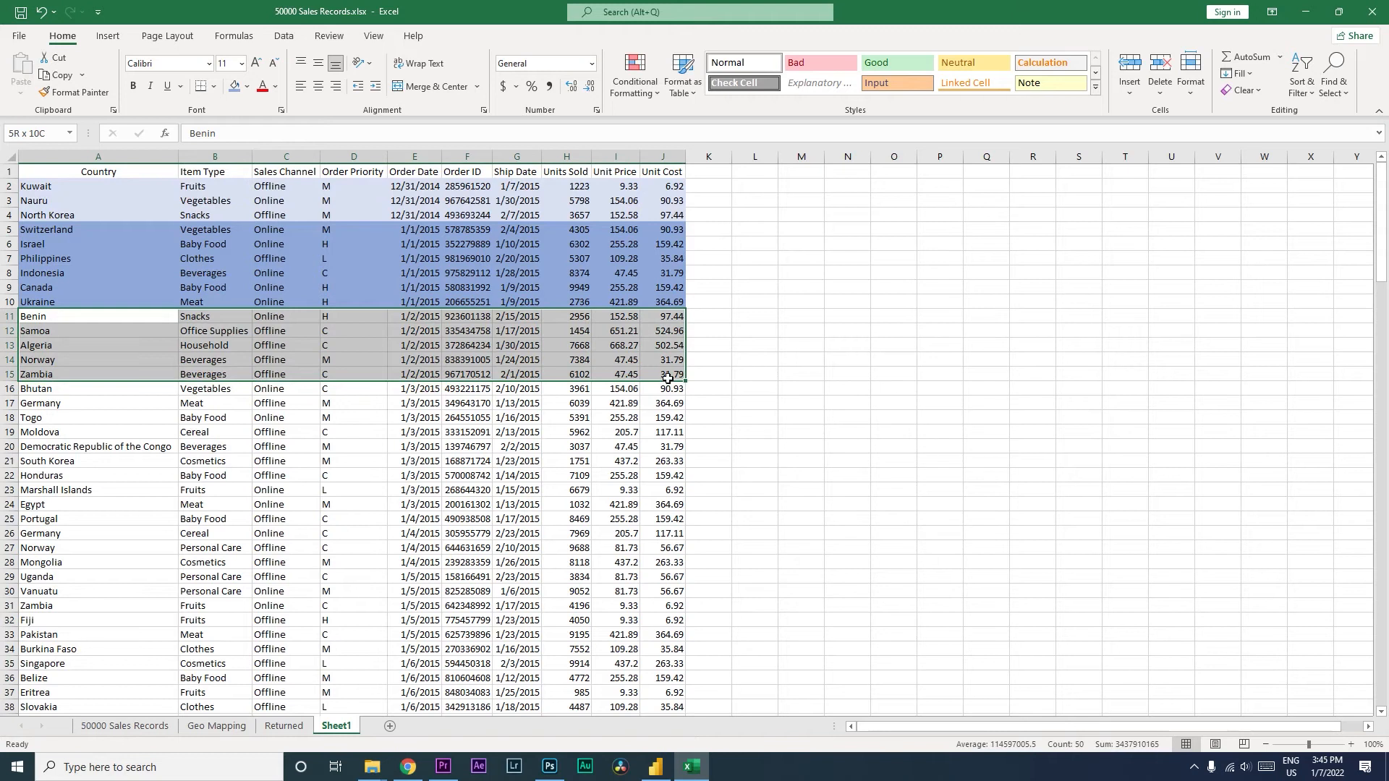
pyautogui.click(354, 244)
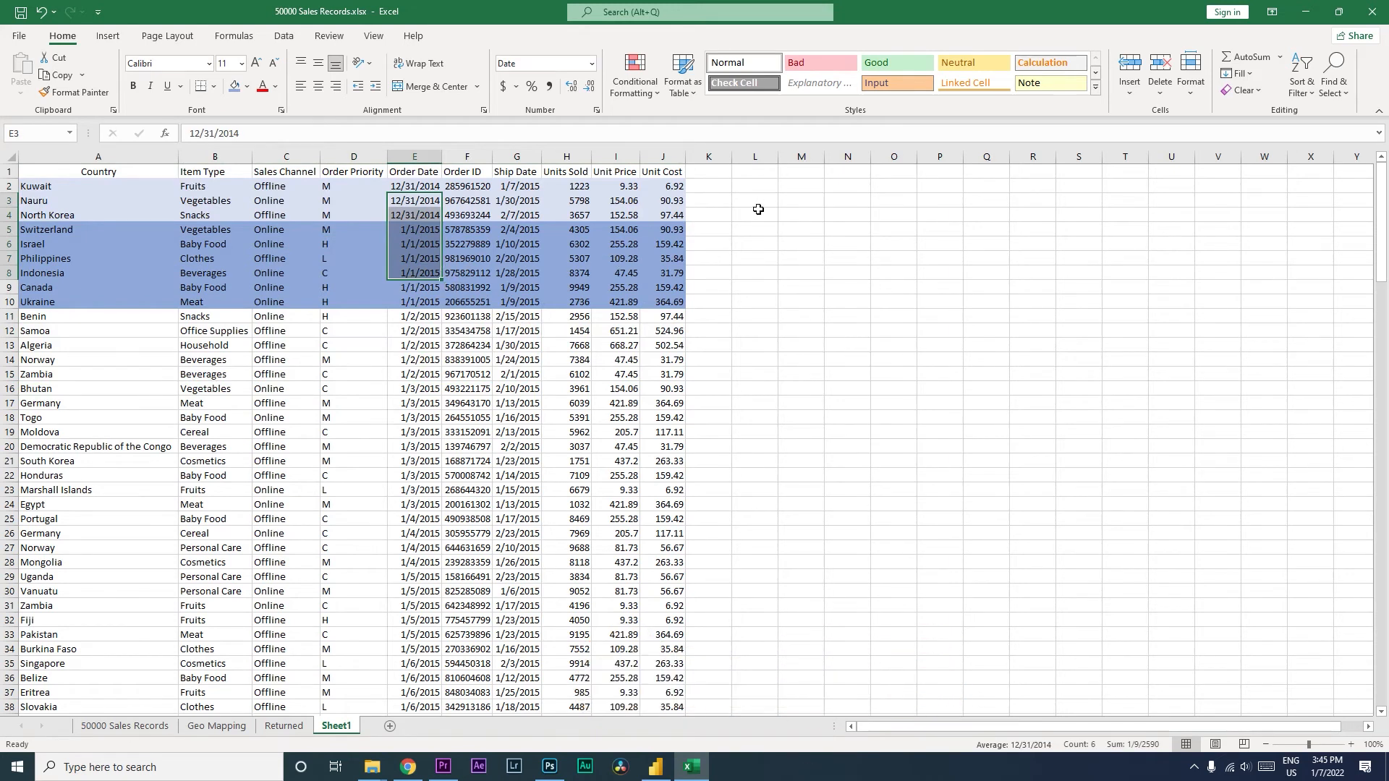
pyautogui.click(754, 200)
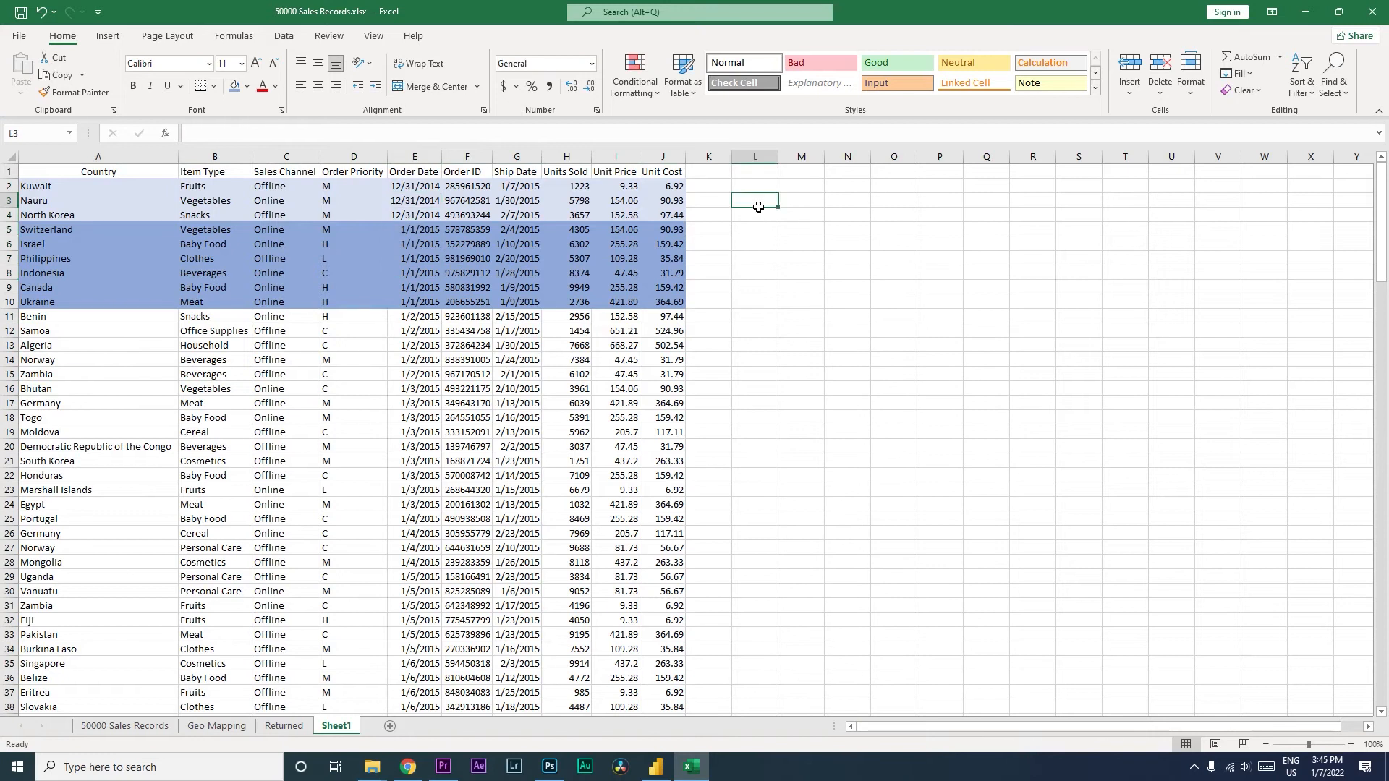
pyautogui.moveTo(769, 288)
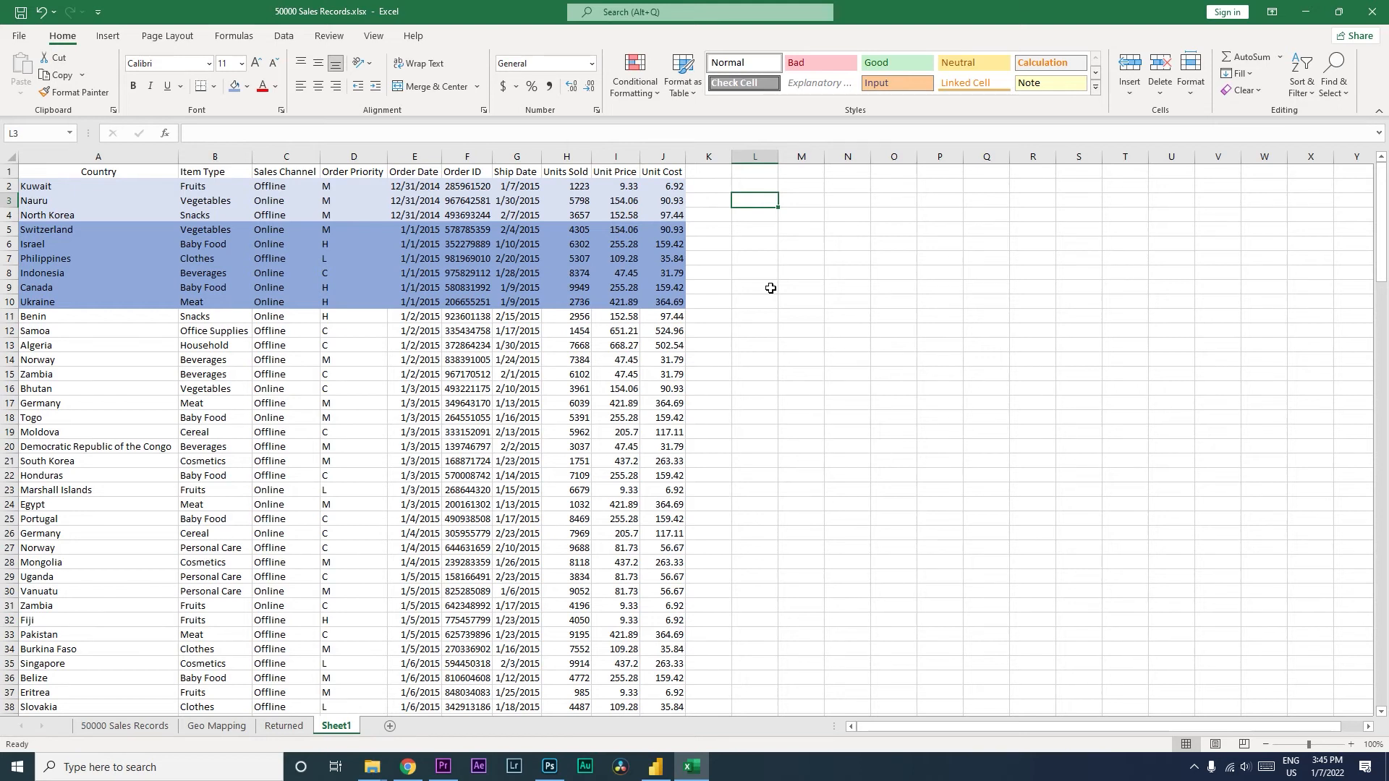
# Enter =UNIQUE($E$2:$E2) in helper cell K2, returning 42004
pyautogui.write('=')
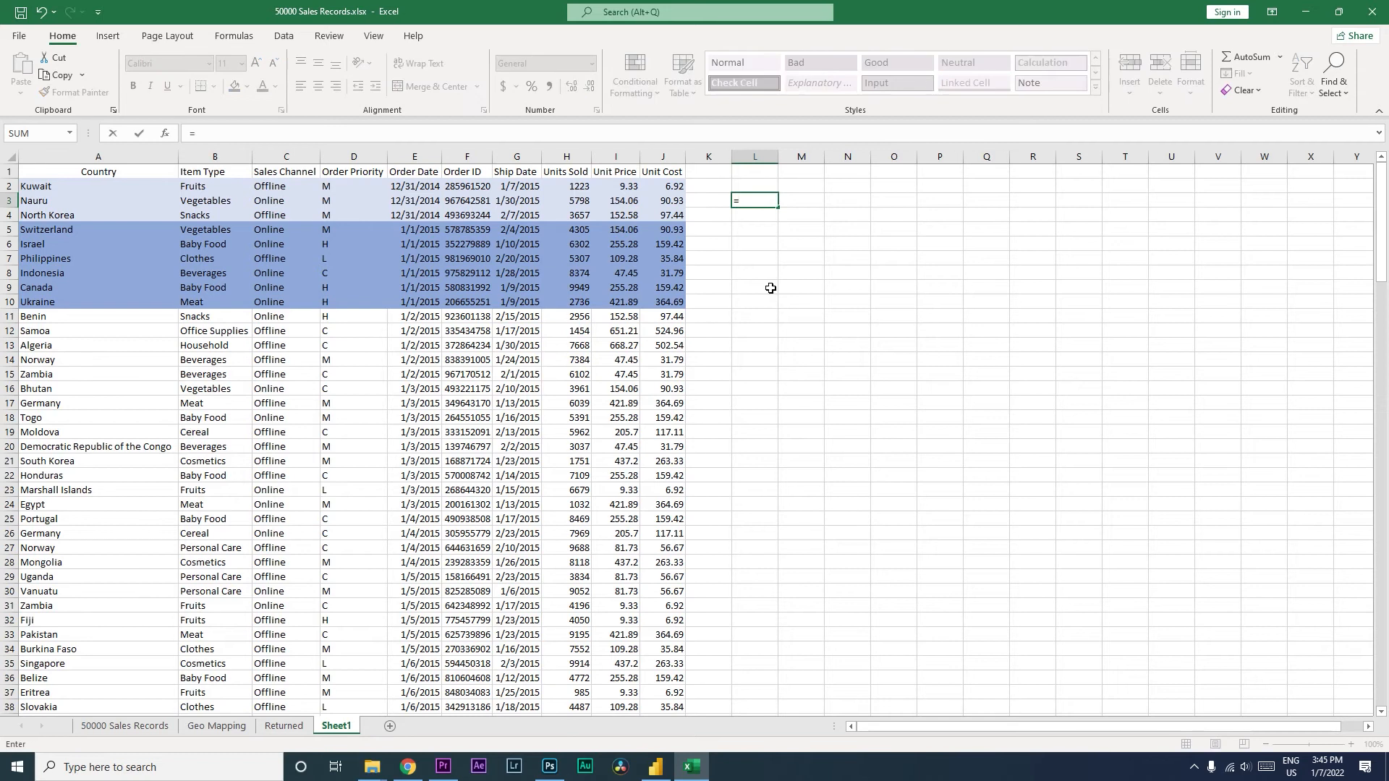
pyautogui.click(708, 186)
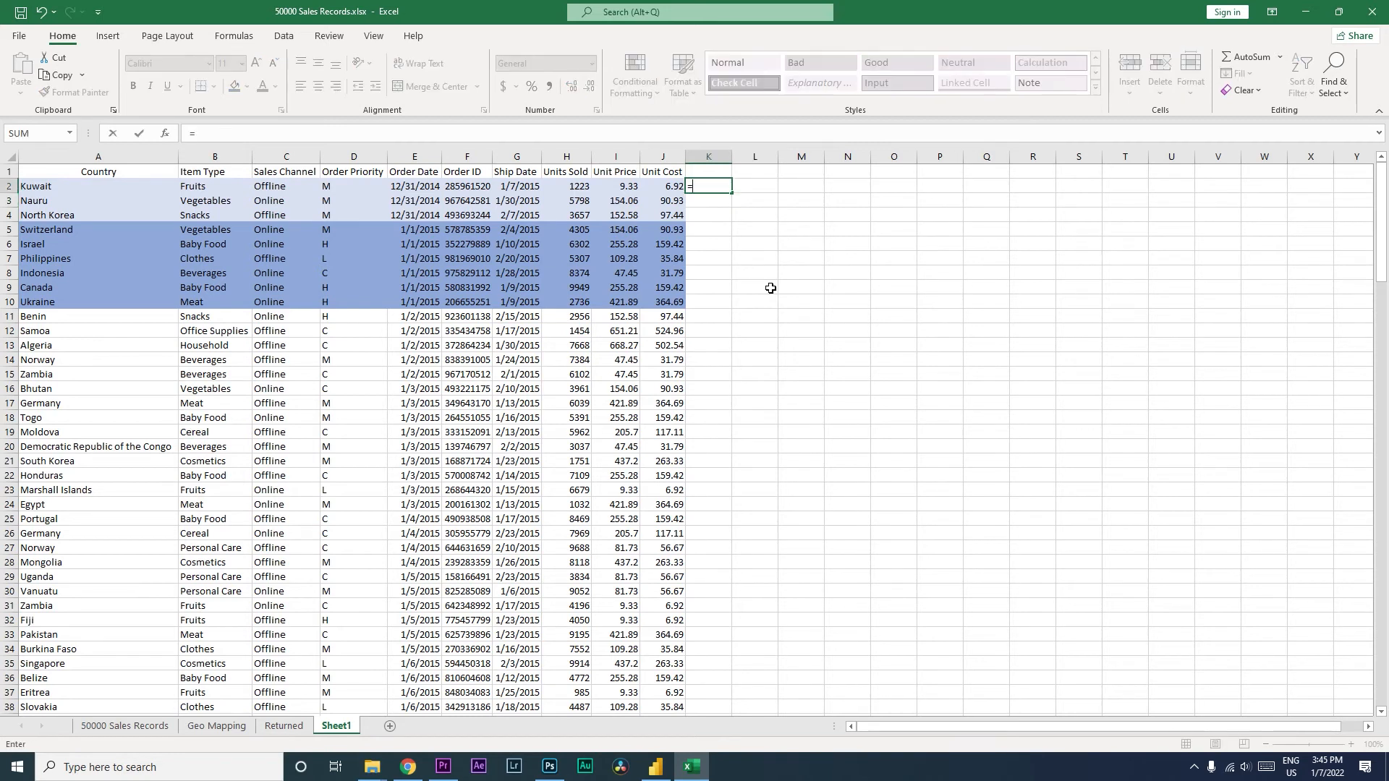
pyautogui.write('UNIQUE(')
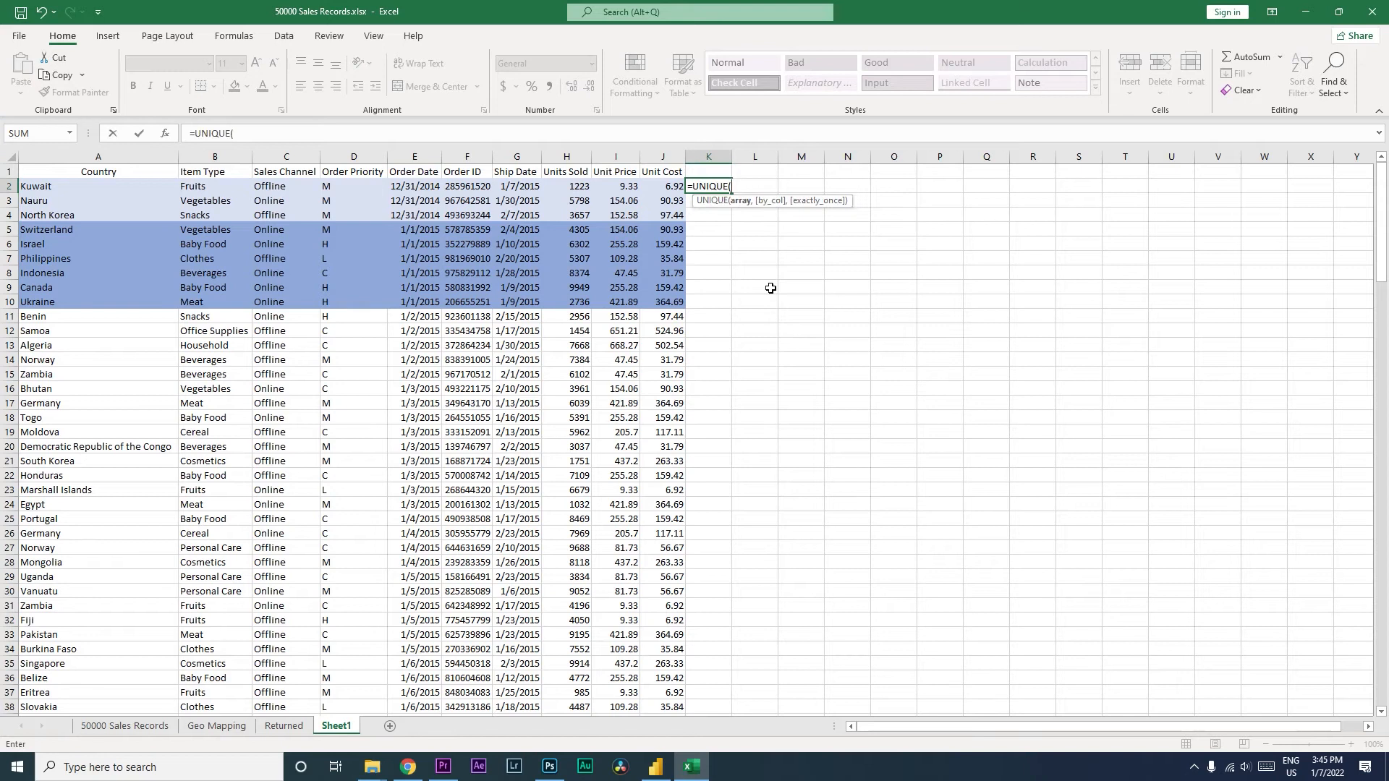
pyautogui.moveTo(746, 205)
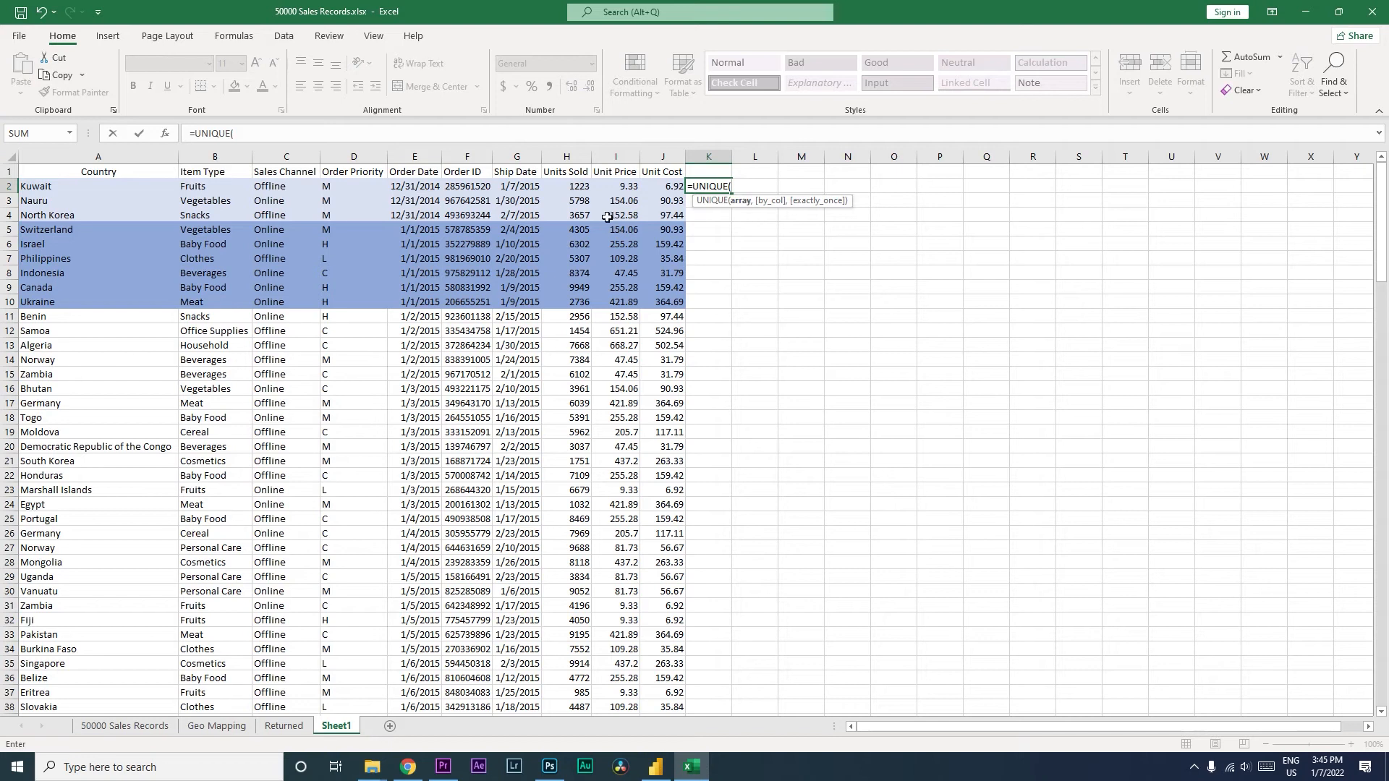
pyautogui.moveTo(335, 209)
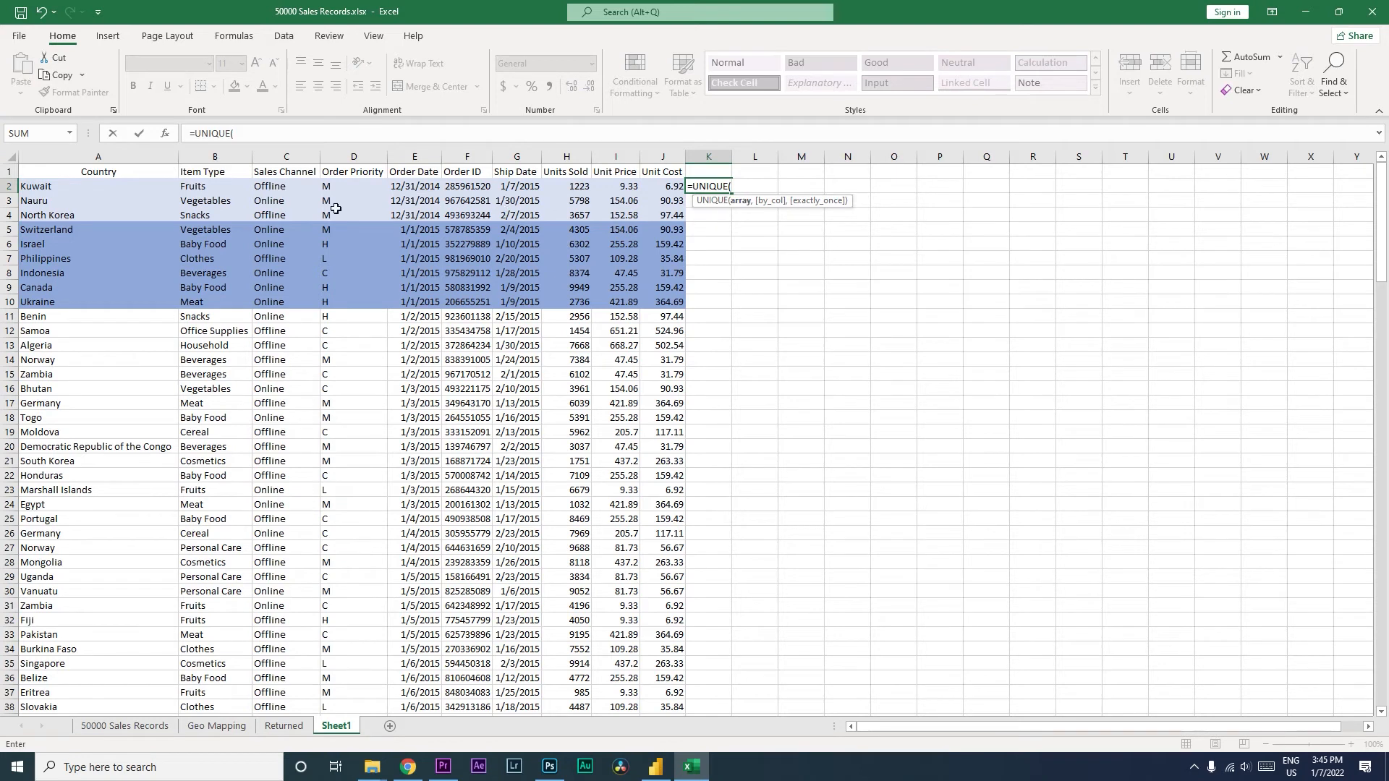
pyautogui.click(414, 186)
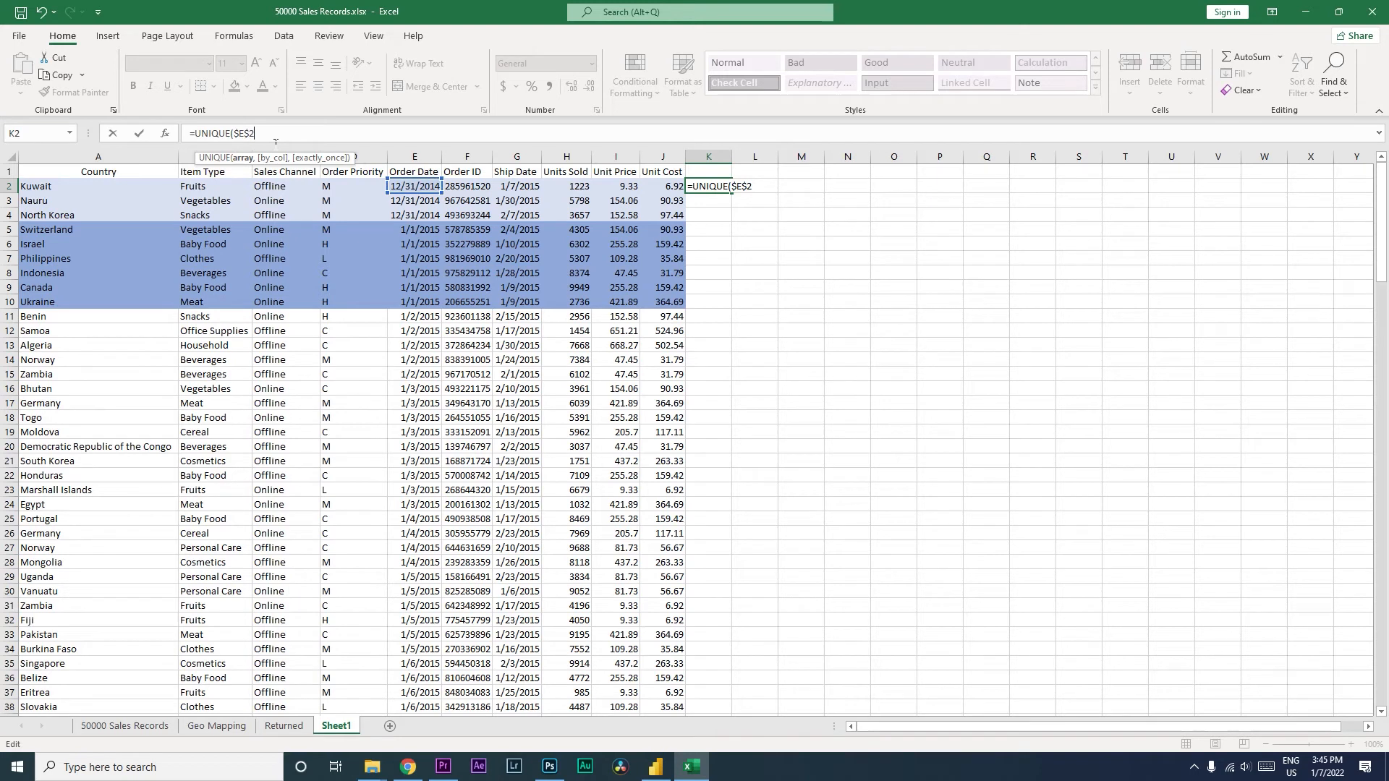
pyautogui.write(':')
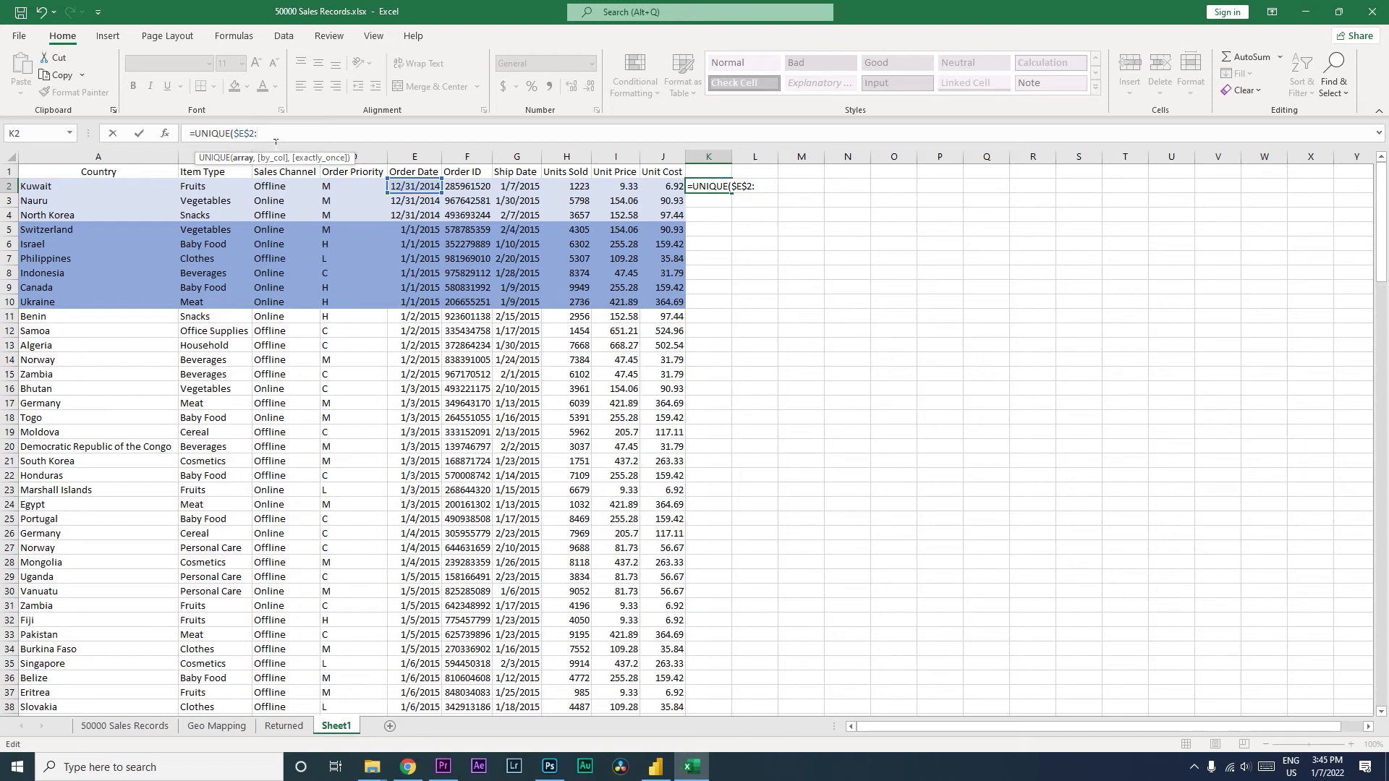
pyautogui.write('$E')
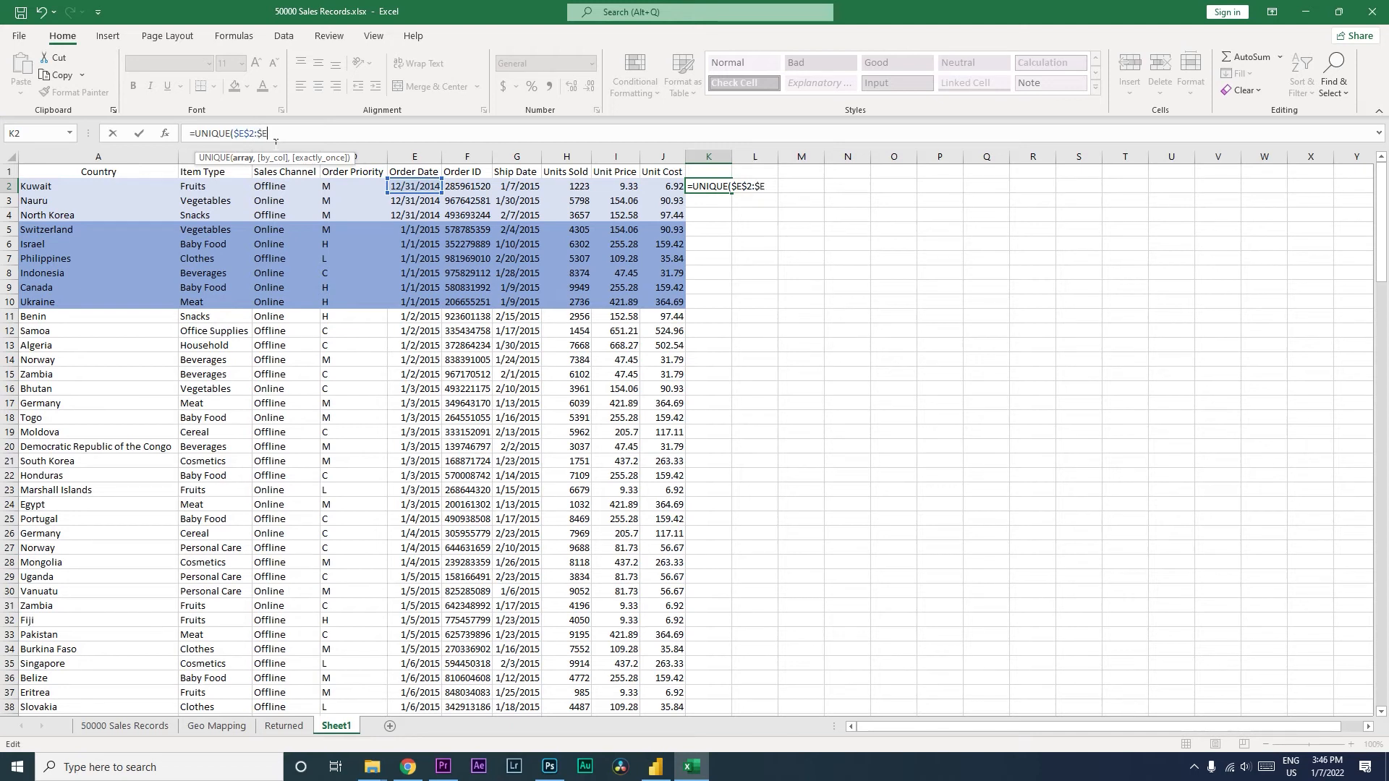
pyautogui.write('2')
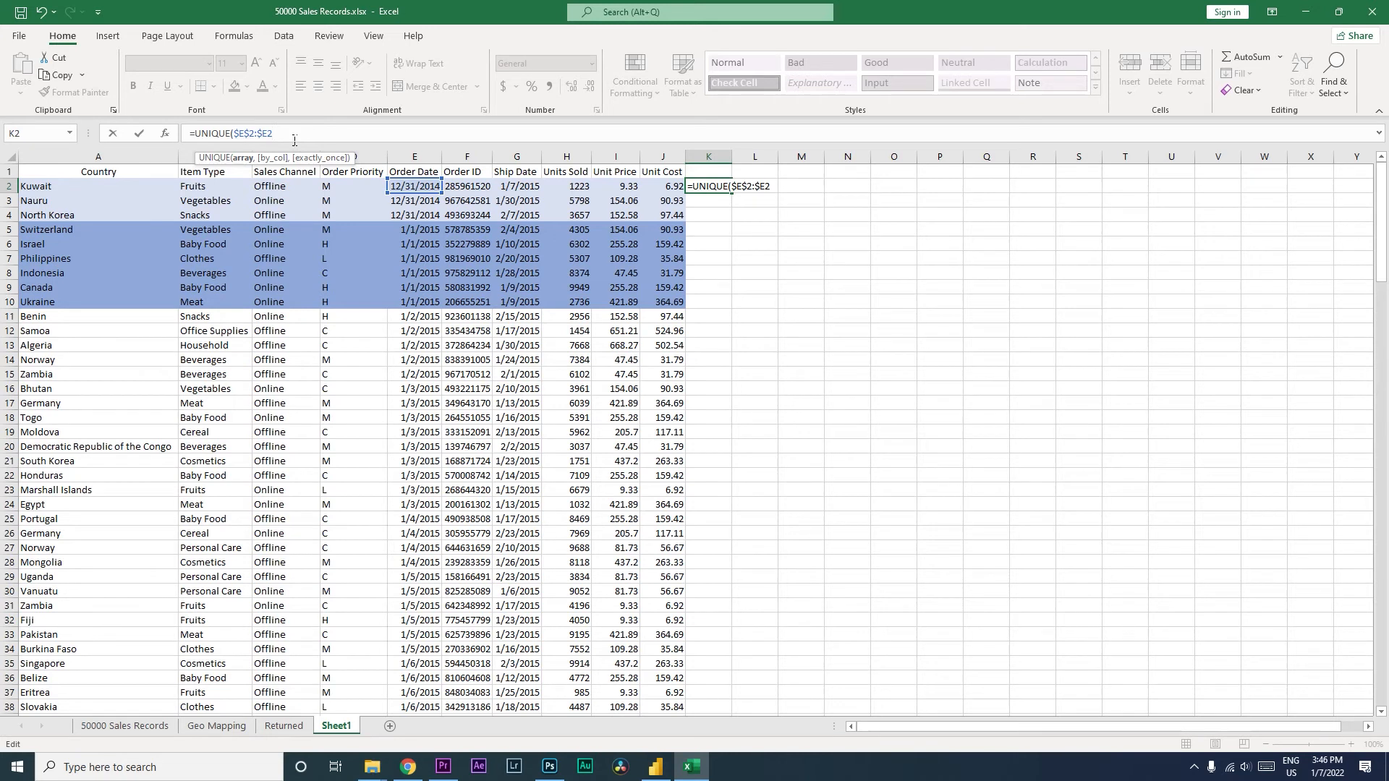
pyautogui.press('Return')
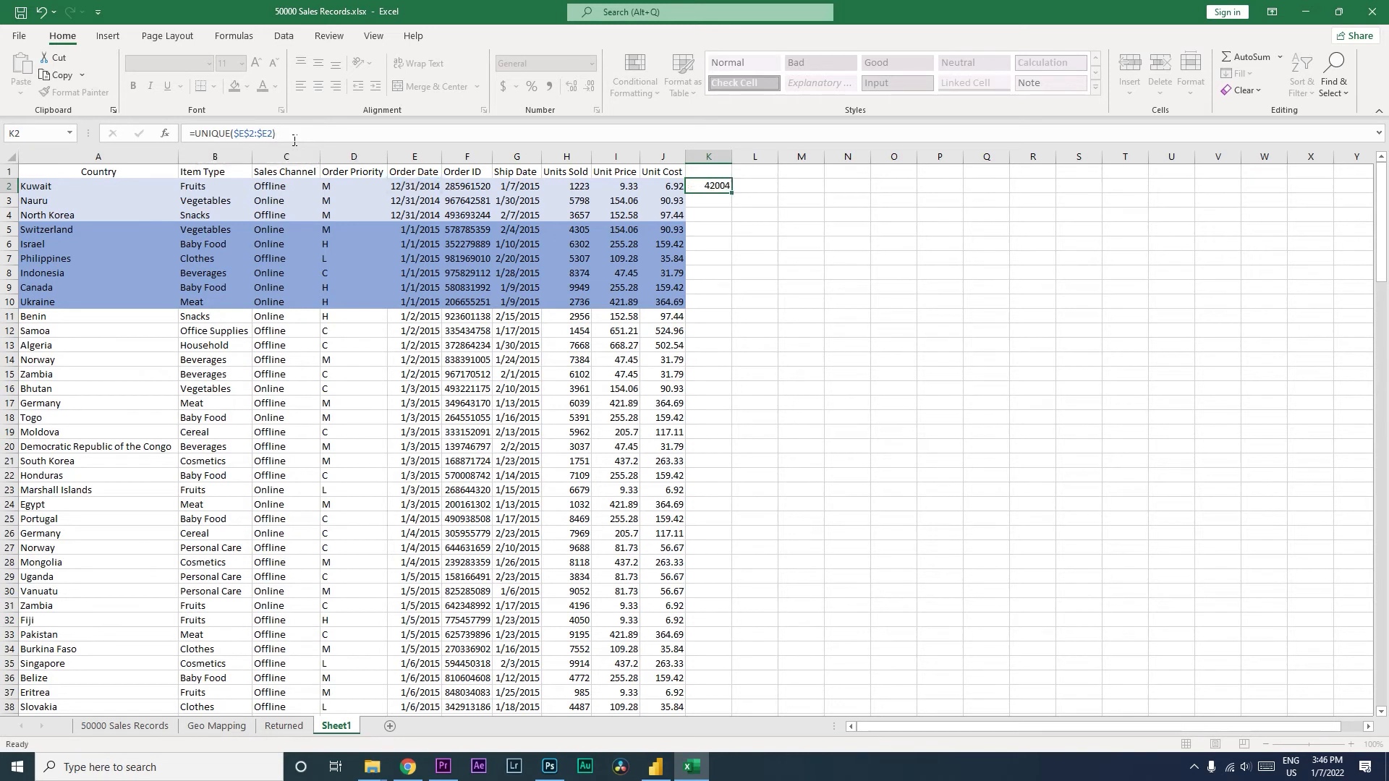
# Fill K2's UNIQUE formula down to K4 and verify the references in K2, K3 and K4
pyautogui.click(708, 186)
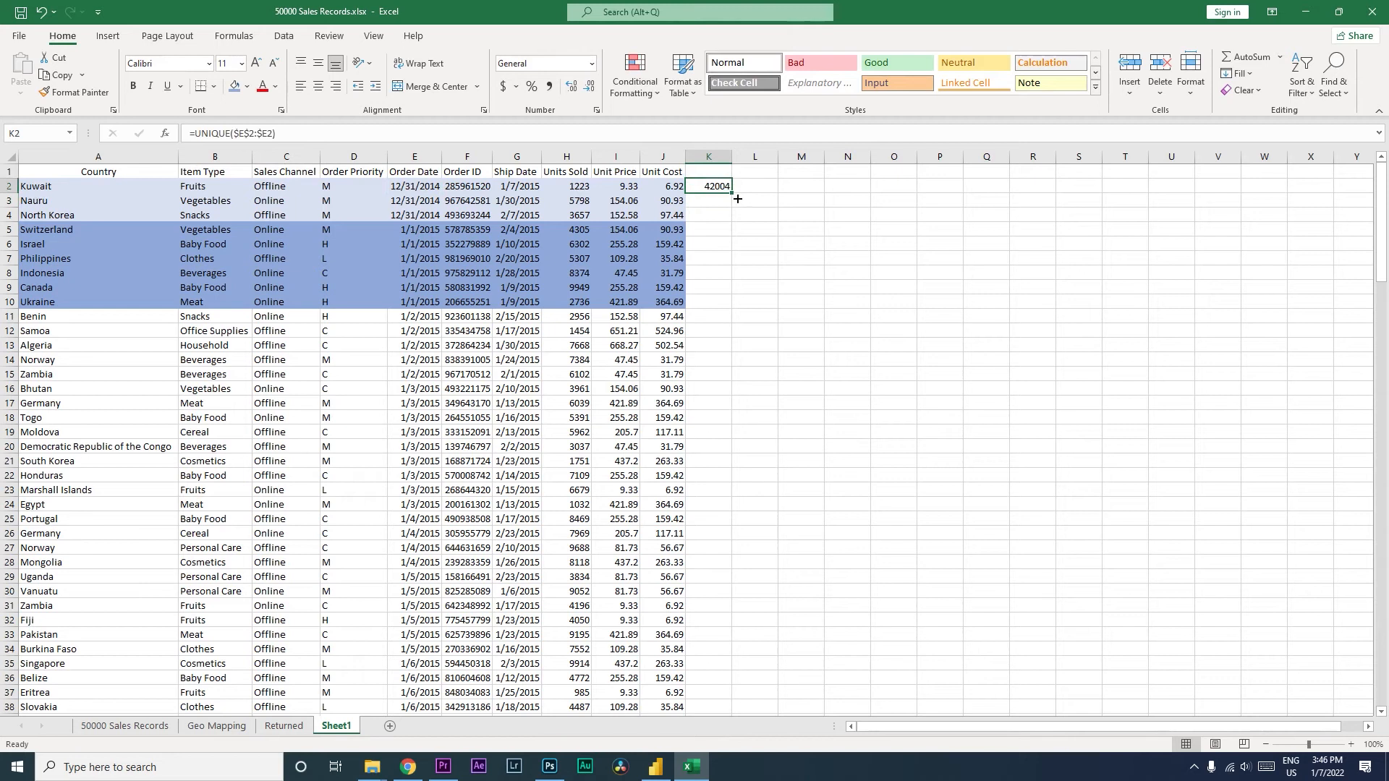
pyautogui.moveTo(707, 186); pyautogui.dragTo(707, 214)
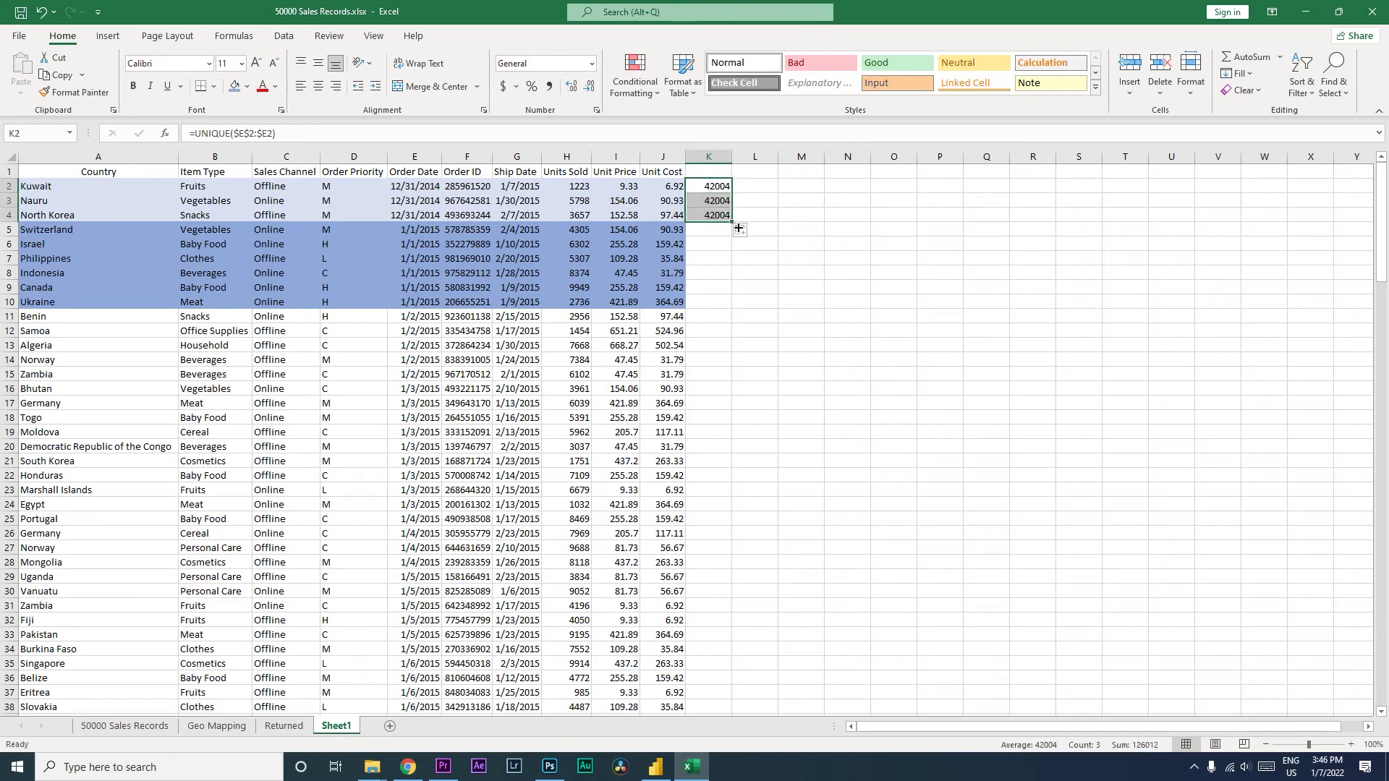
pyautogui.click(707, 201)
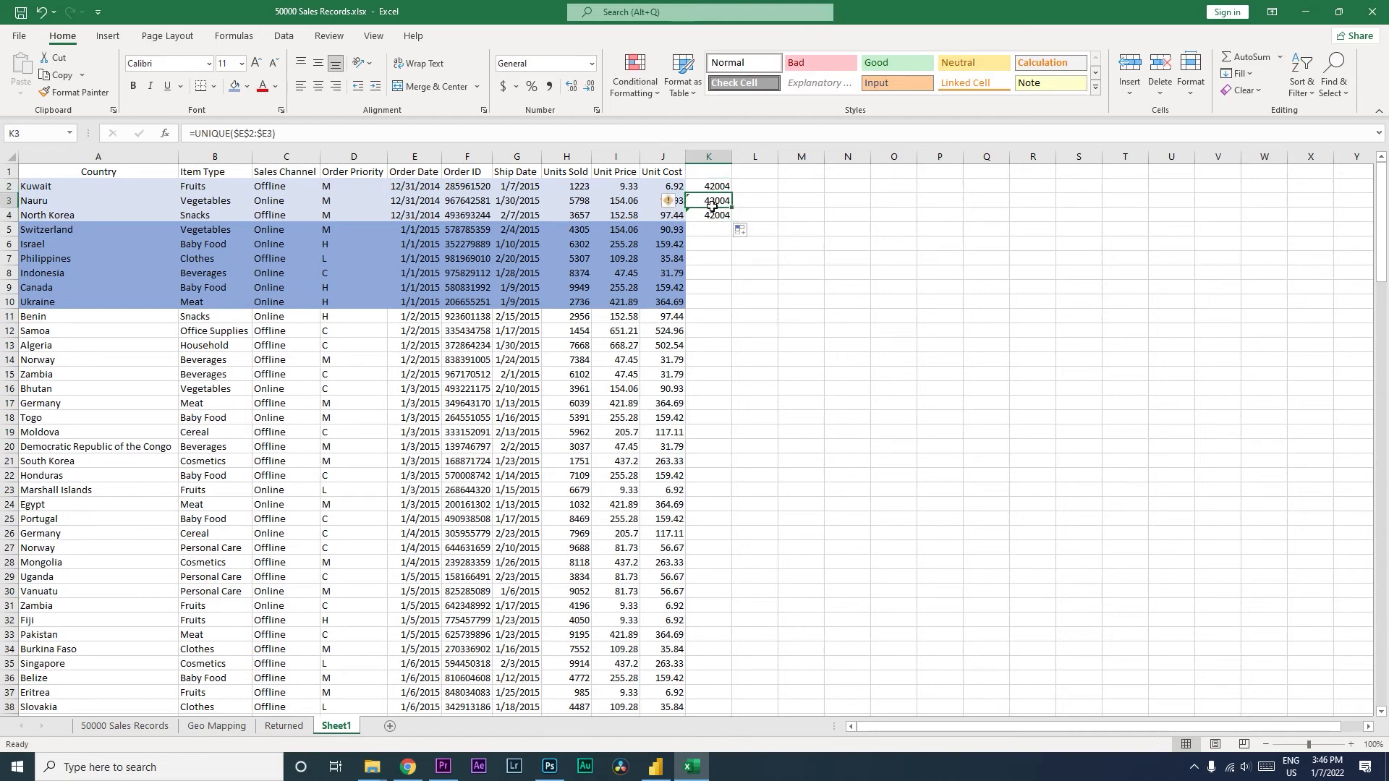
pyautogui.moveTo(394, 166)
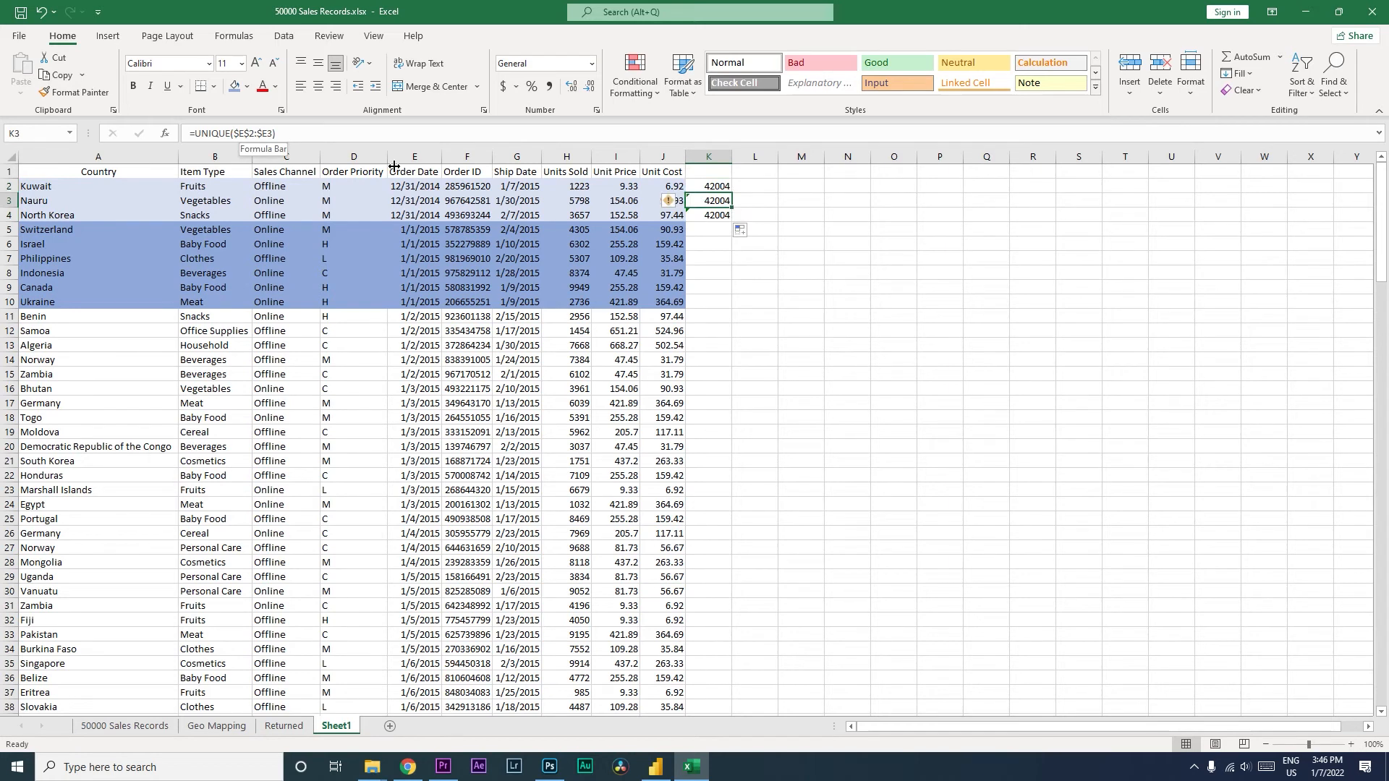
pyautogui.click(707, 186)
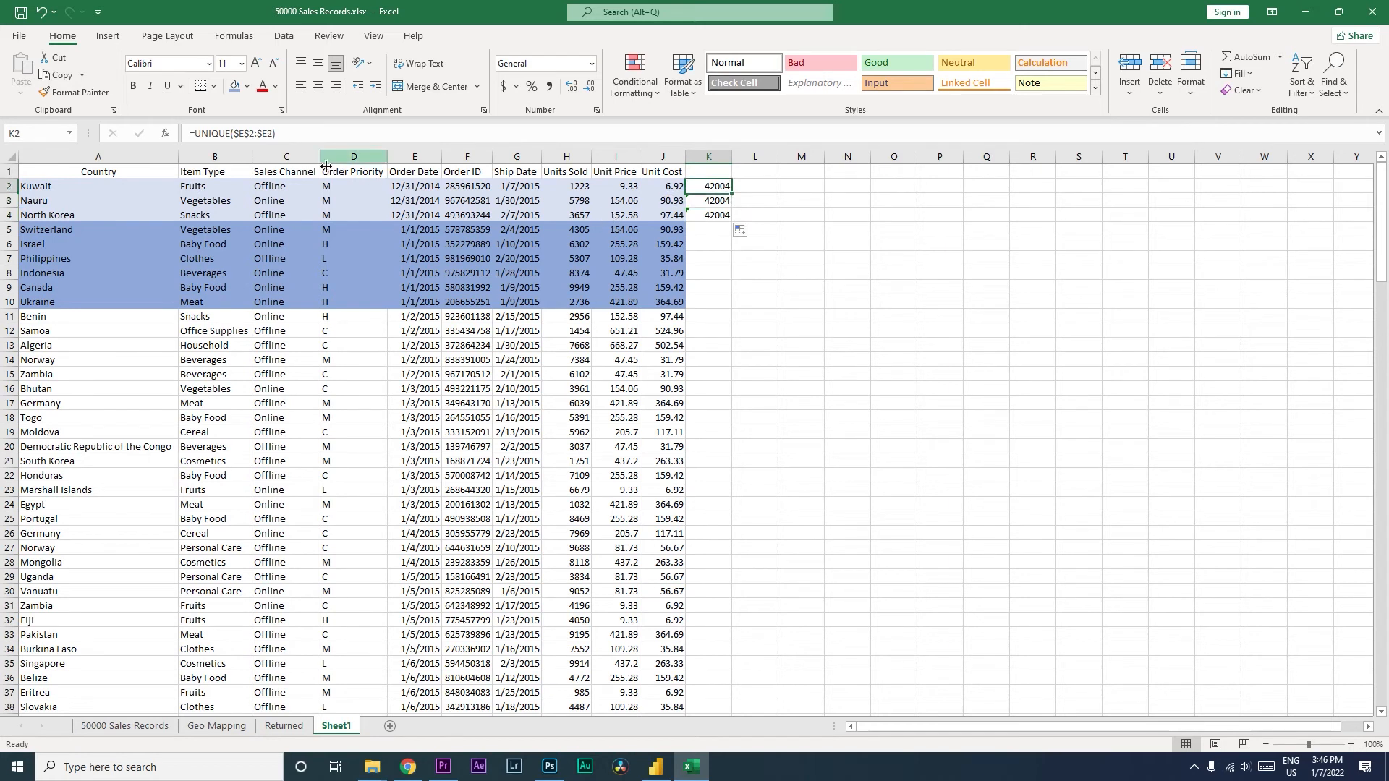
pyautogui.click(708, 200)
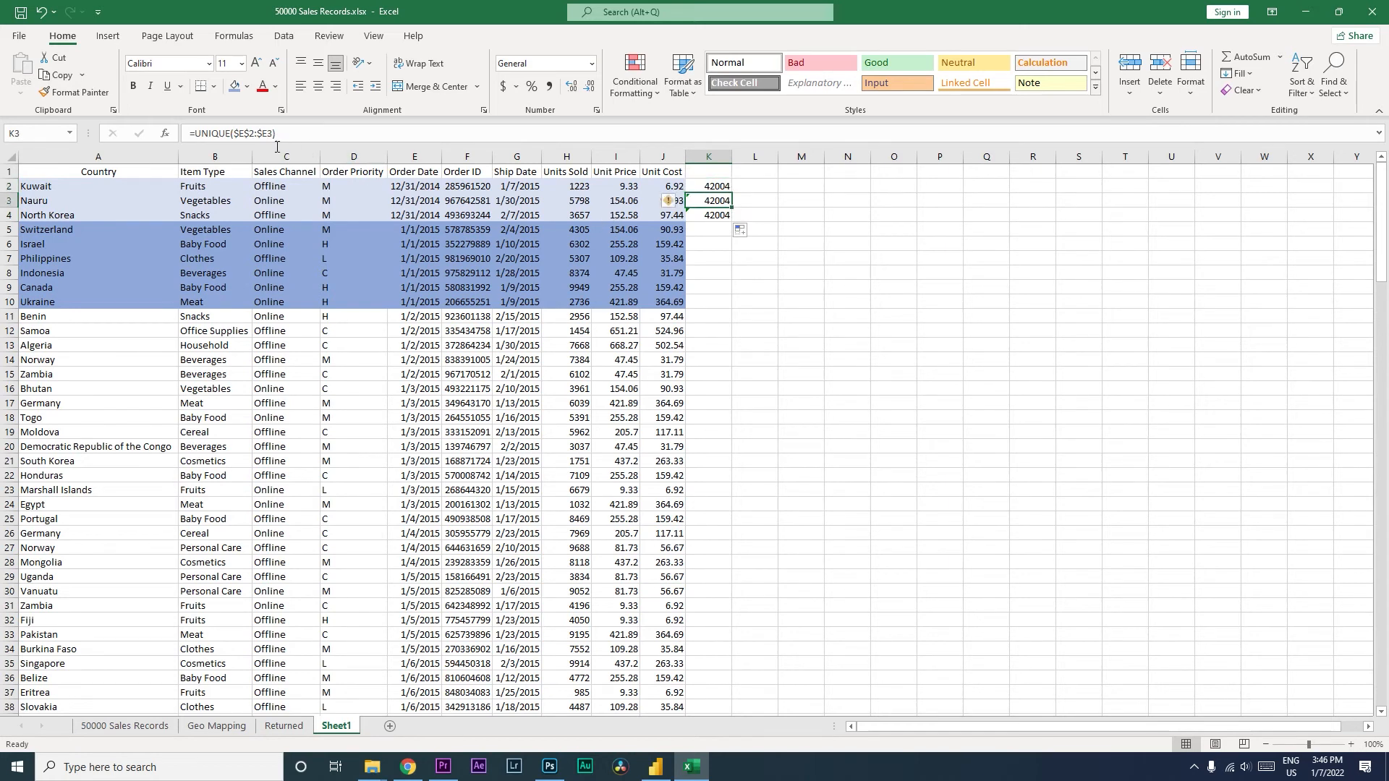
pyautogui.click(708, 216)
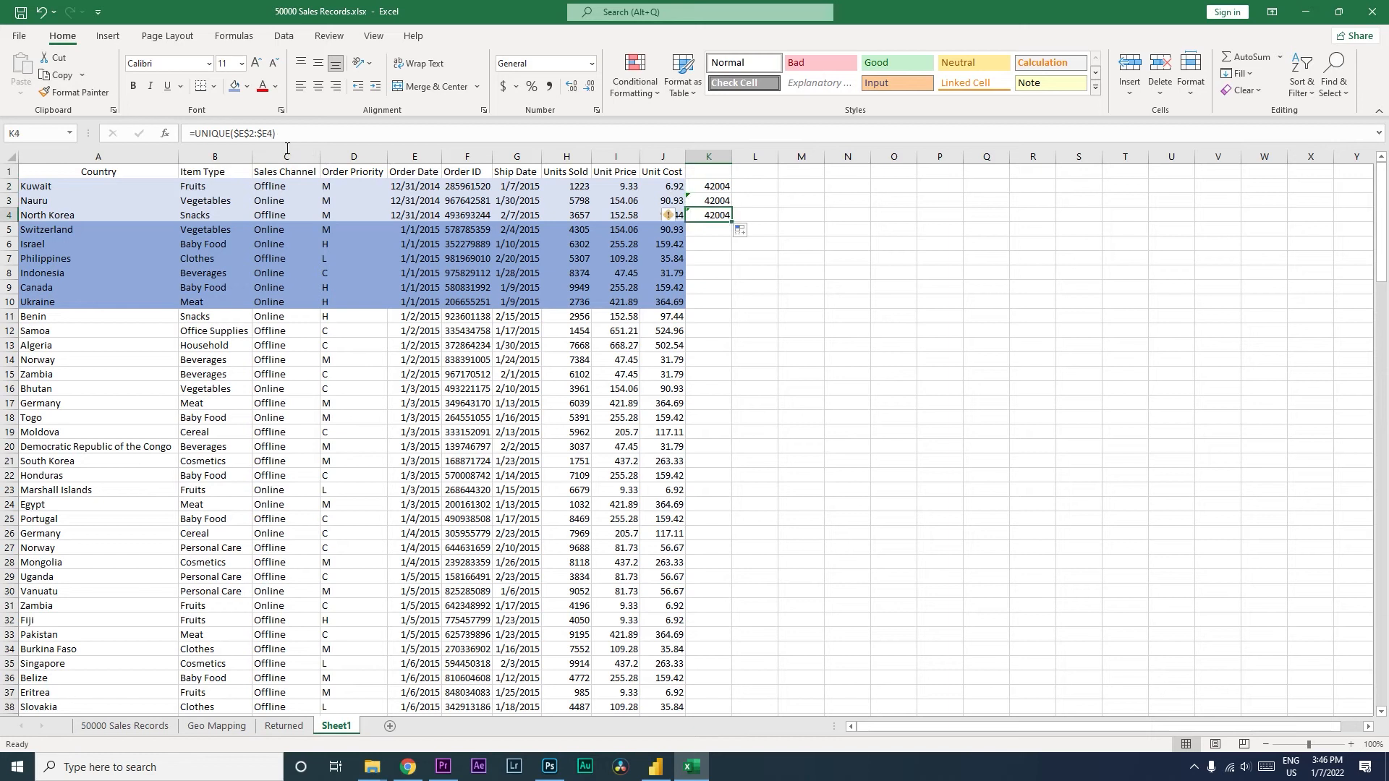
pyautogui.click(708, 186)
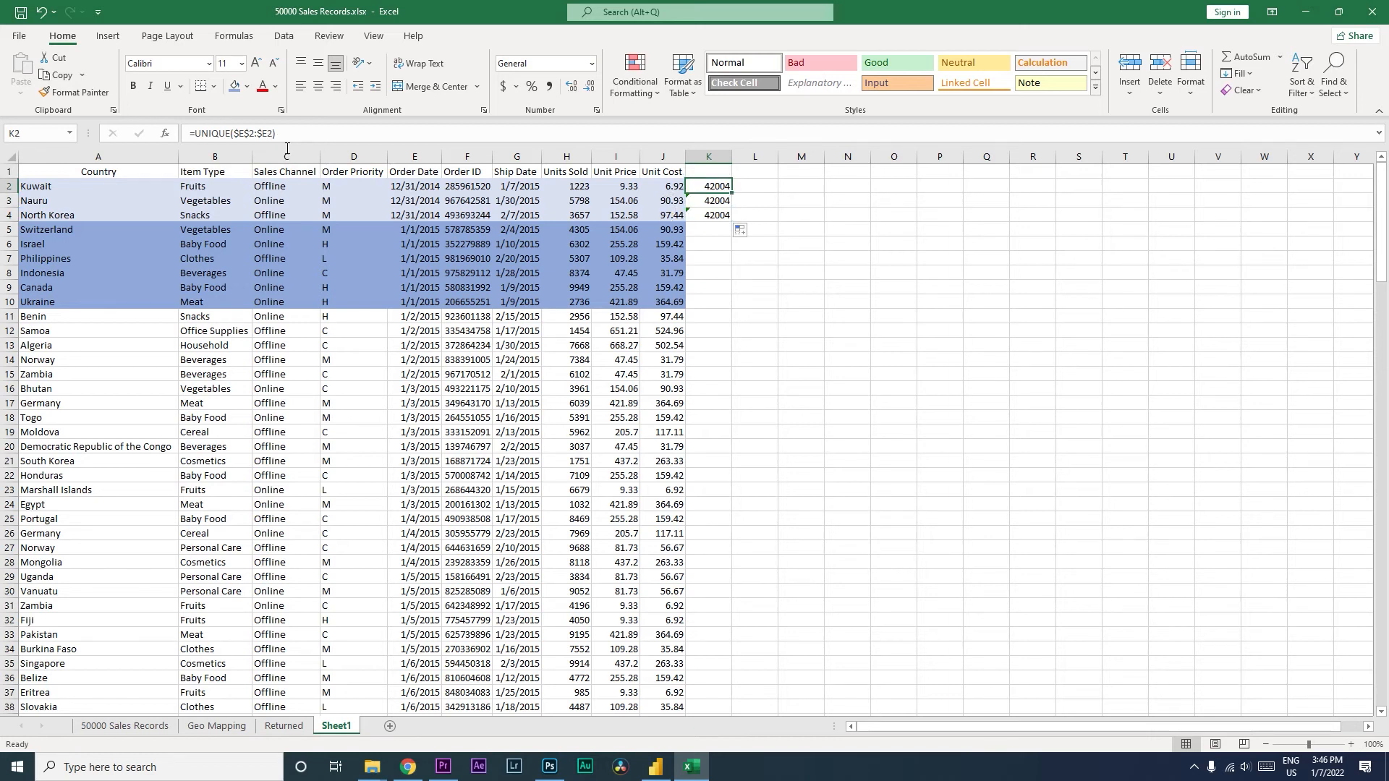
pyautogui.moveTo(296, 142)
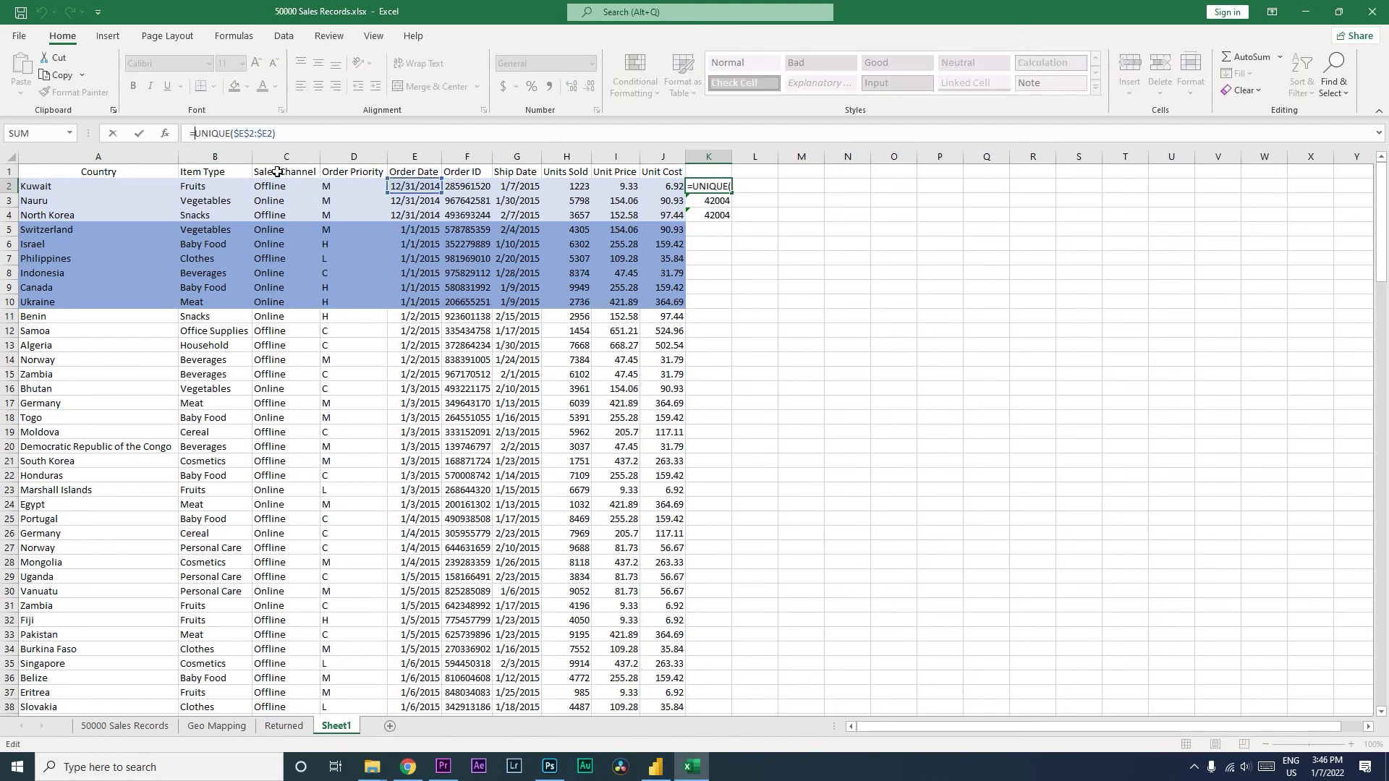
pyautogui.write('coun')
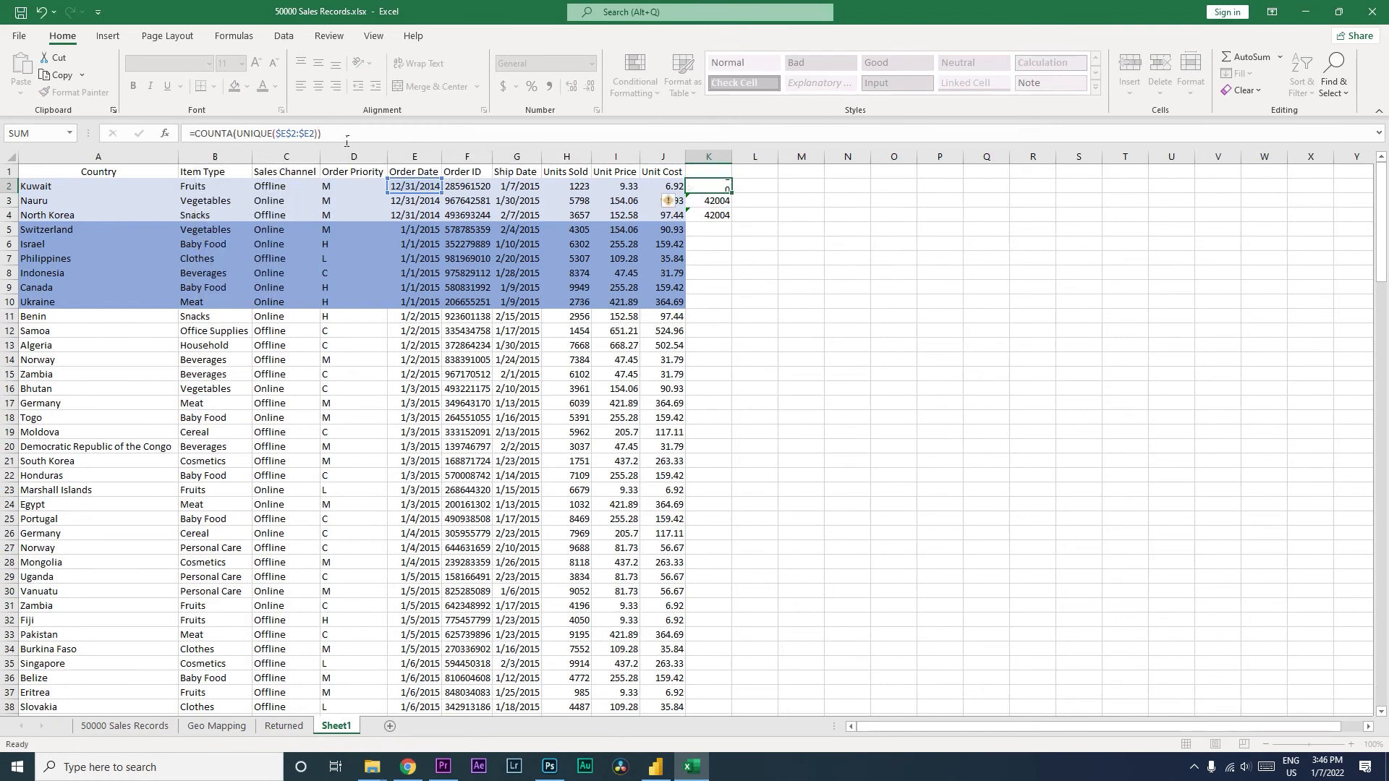
pyautogui.press('Return')
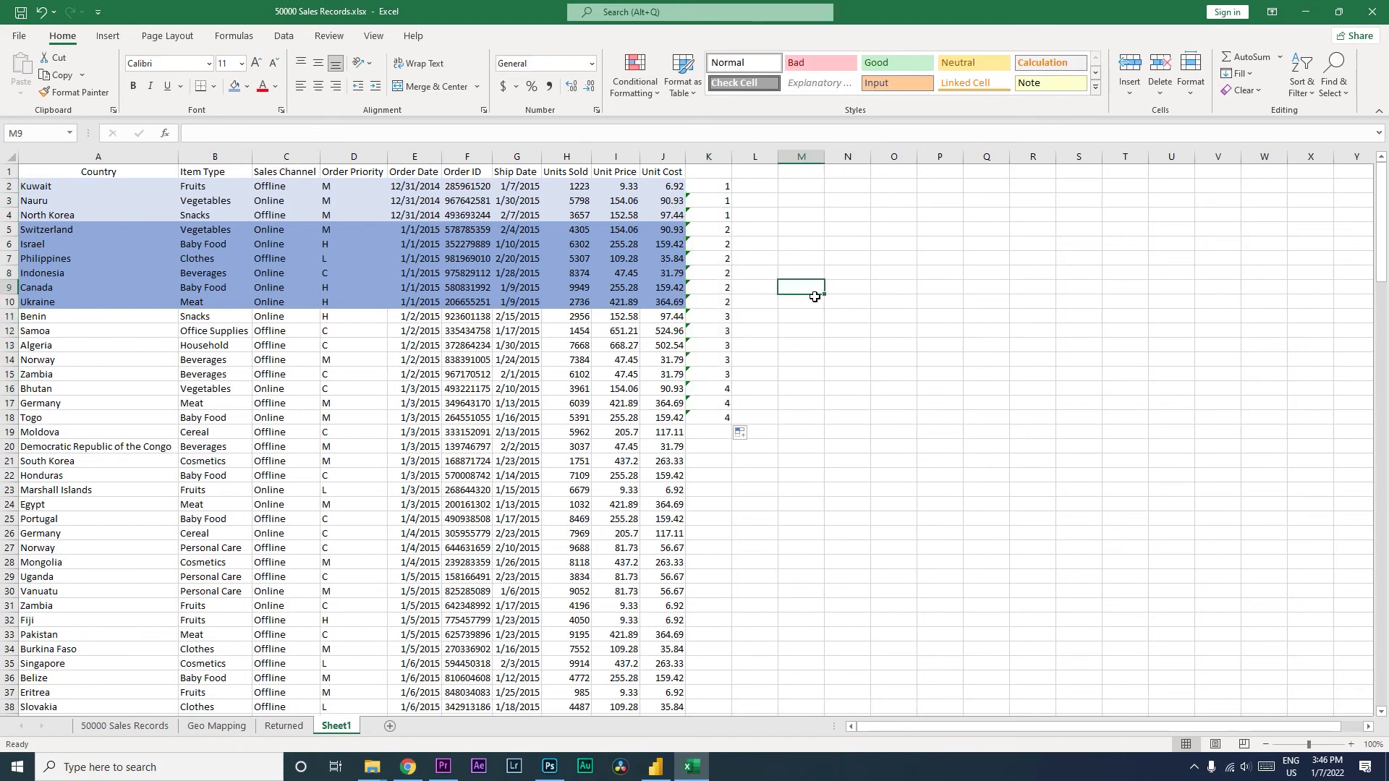
pyautogui.click(707, 200)
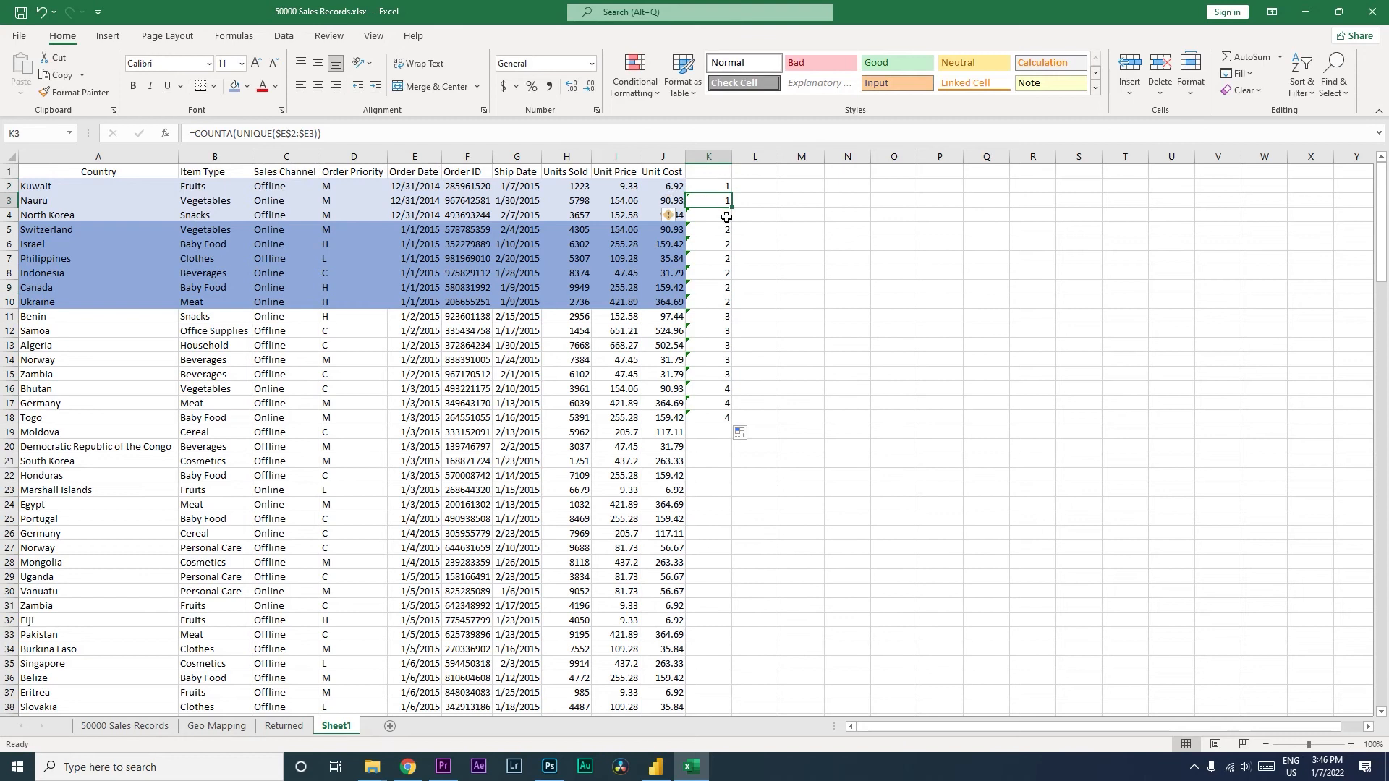
pyautogui.click(707, 214)
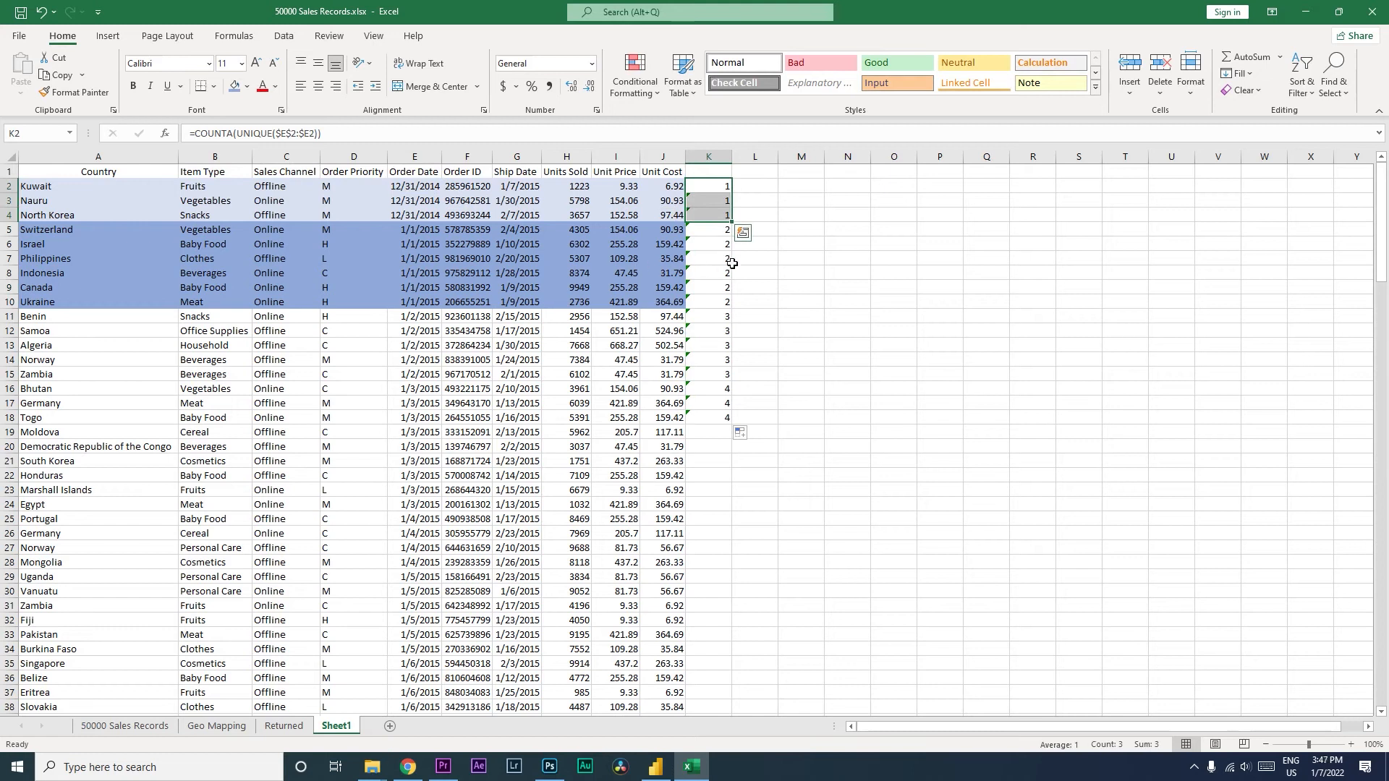
pyautogui.click(709, 229)
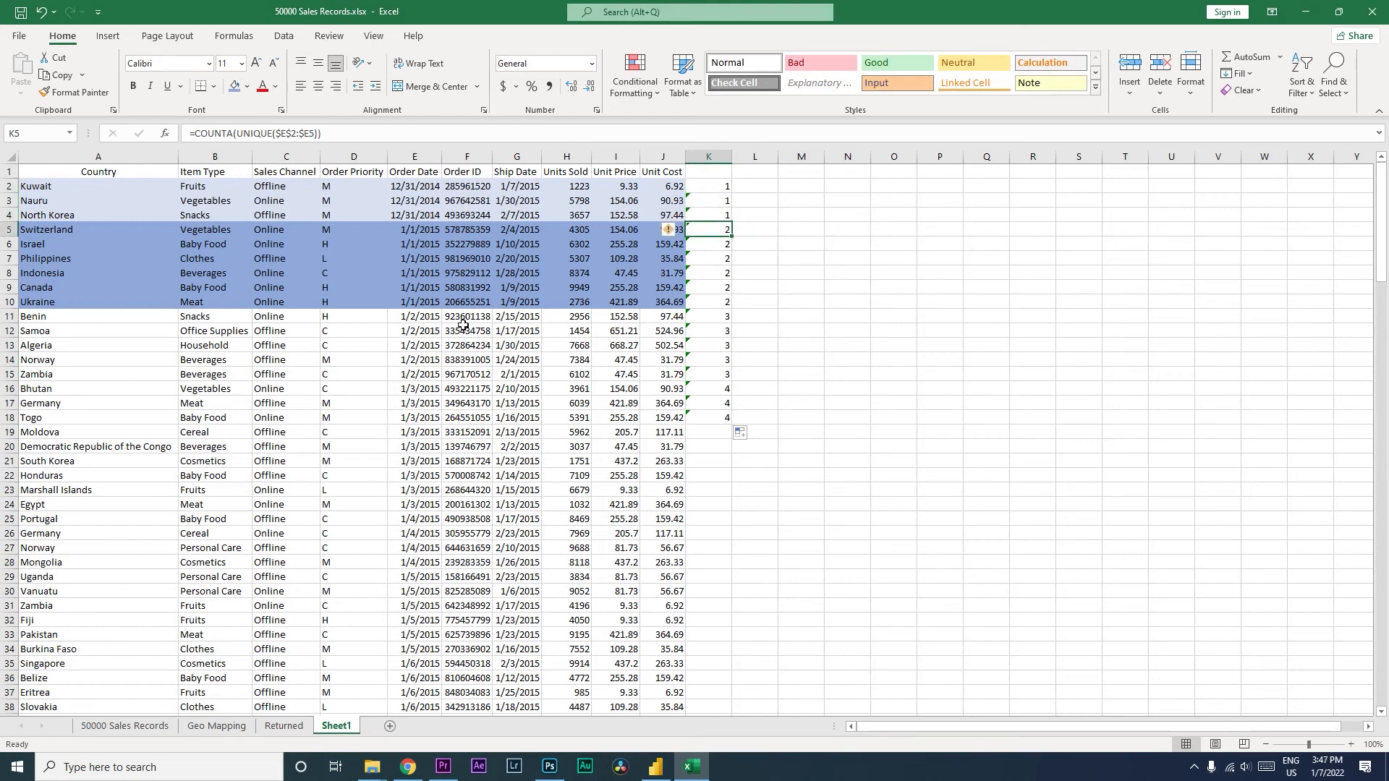
pyautogui.click(708, 316)
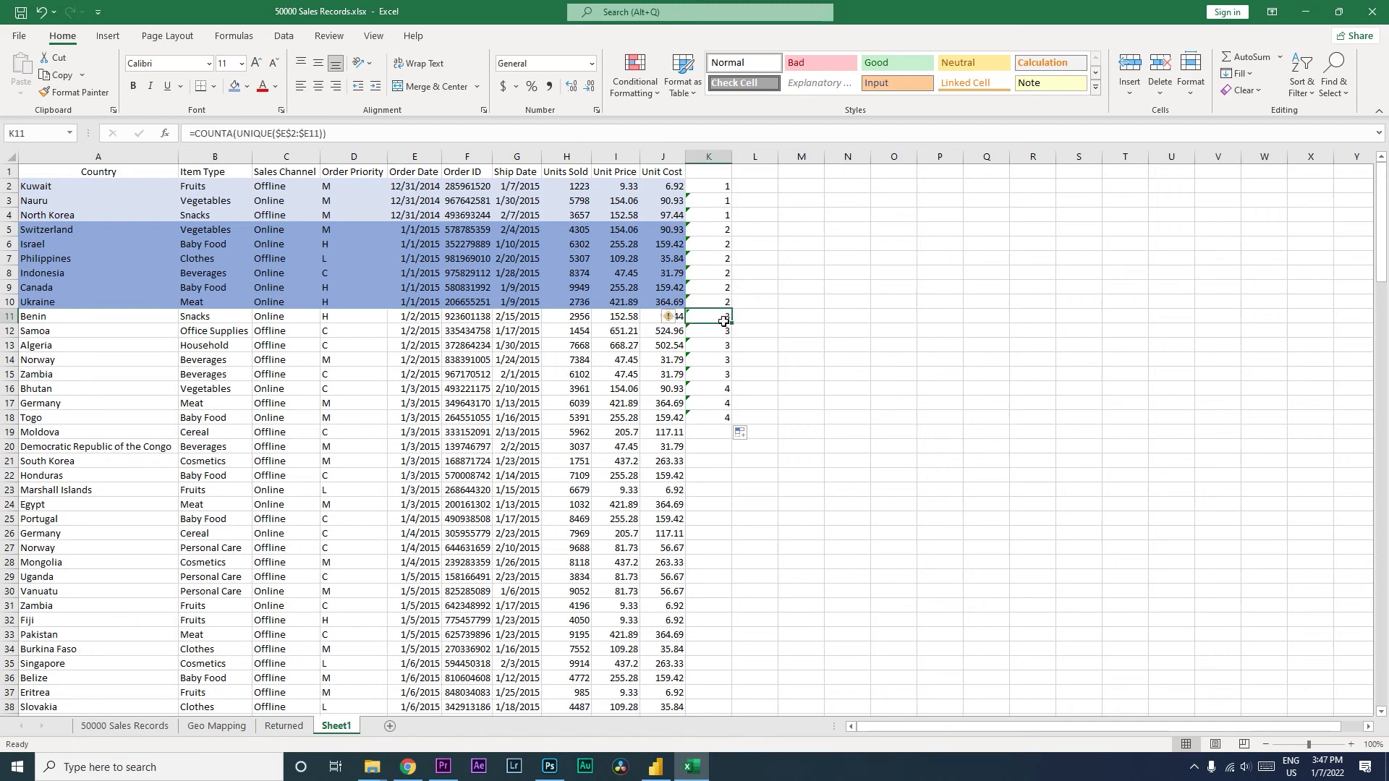
pyautogui.click(708, 186)
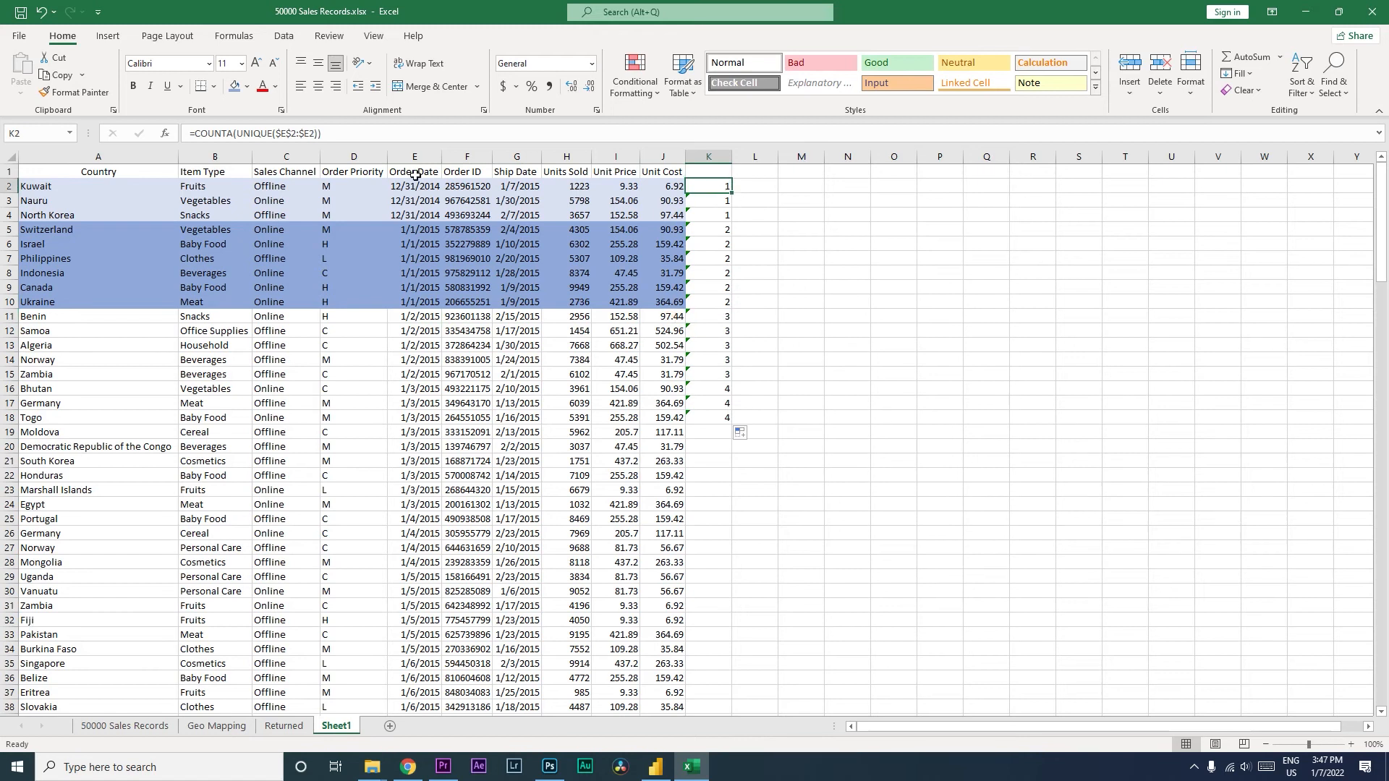
pyautogui.moveTo(343, 142)
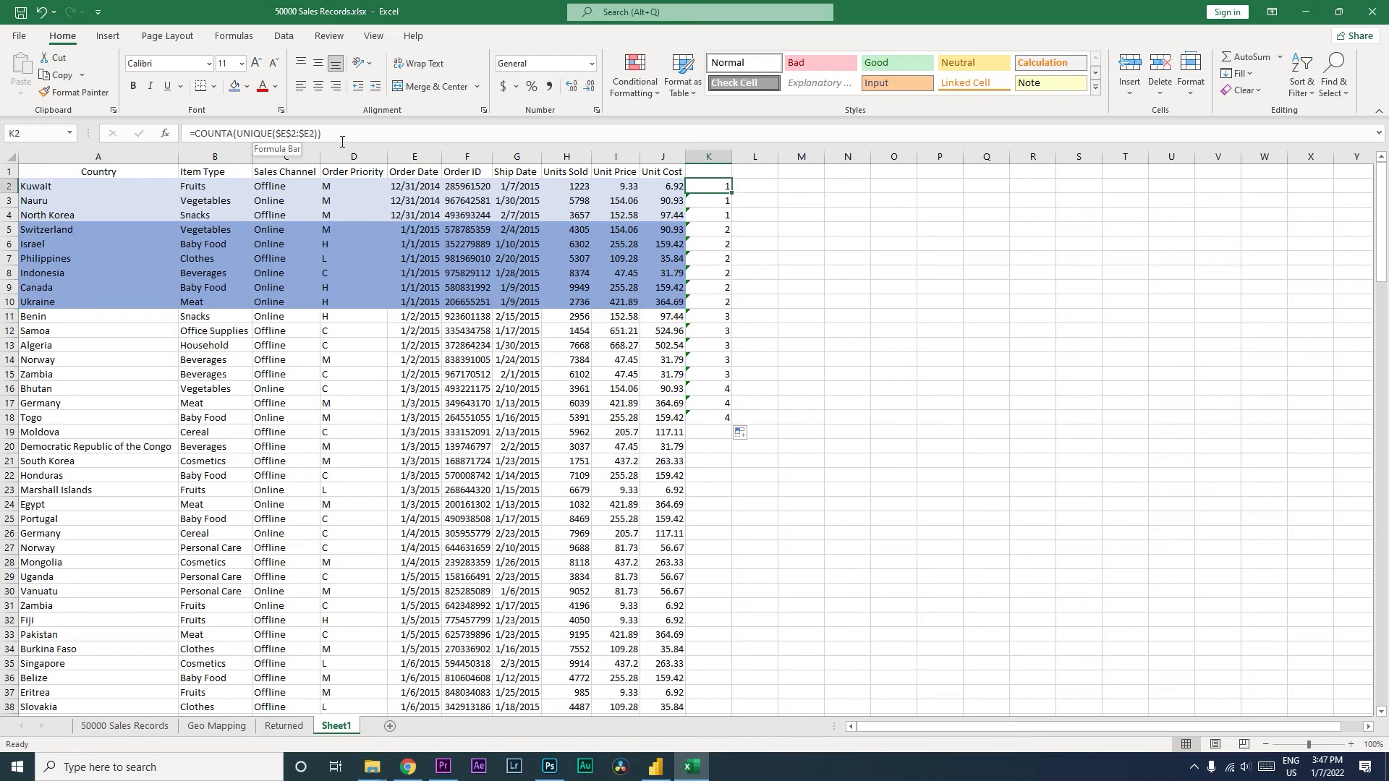
pyautogui.moveTo(180, 134)
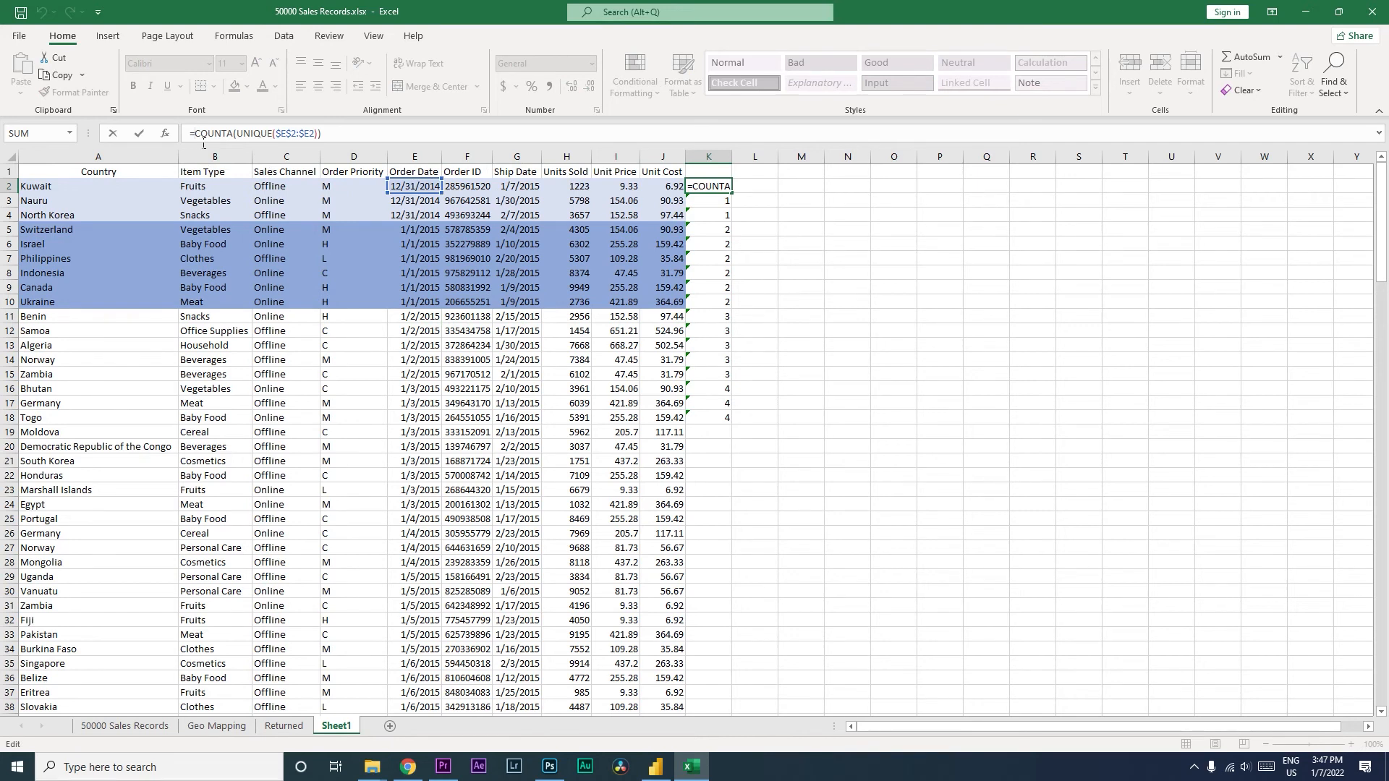
# Wrap the helper formula in ISEVEN and check the TRUE/FALSE results in K6 and below
pyautogui.write('ise')
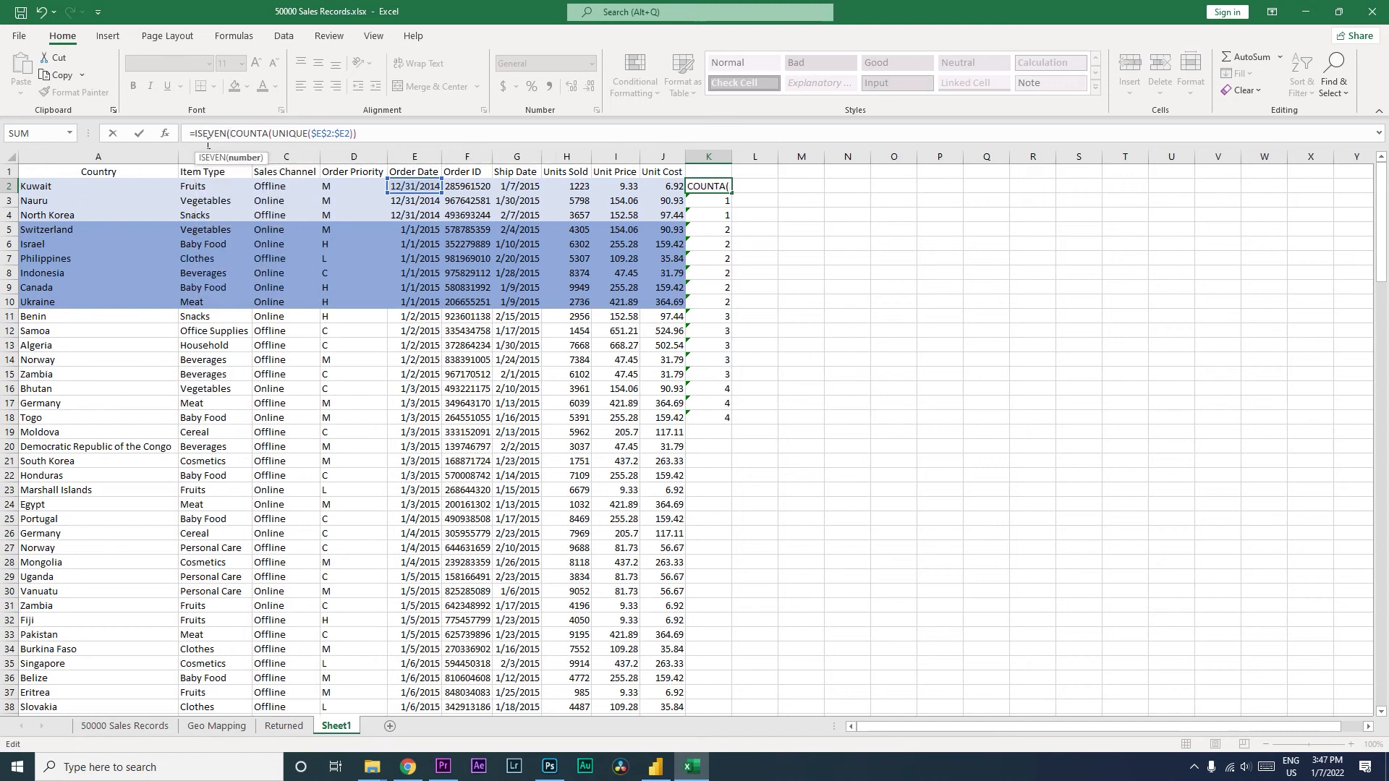
pyautogui.press('Return')
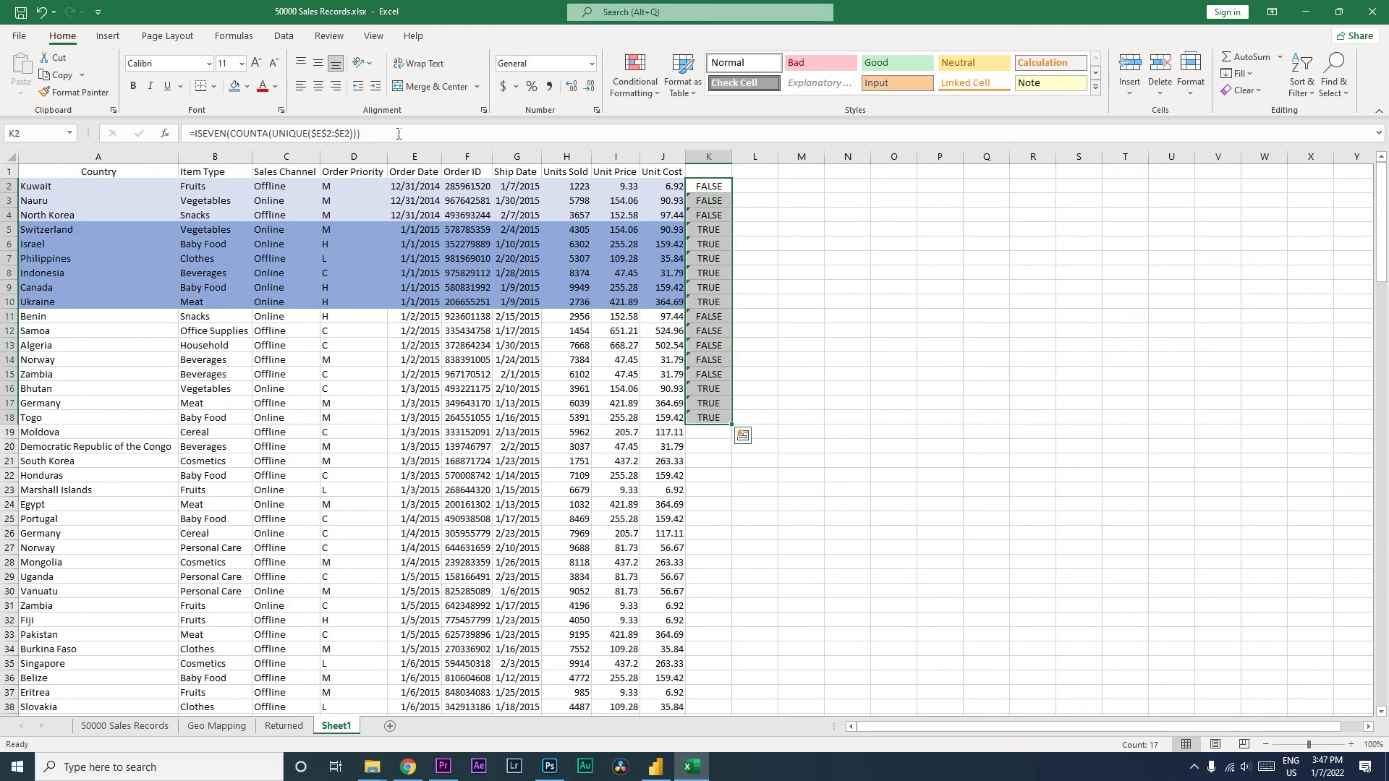
pyautogui.click(707, 244)
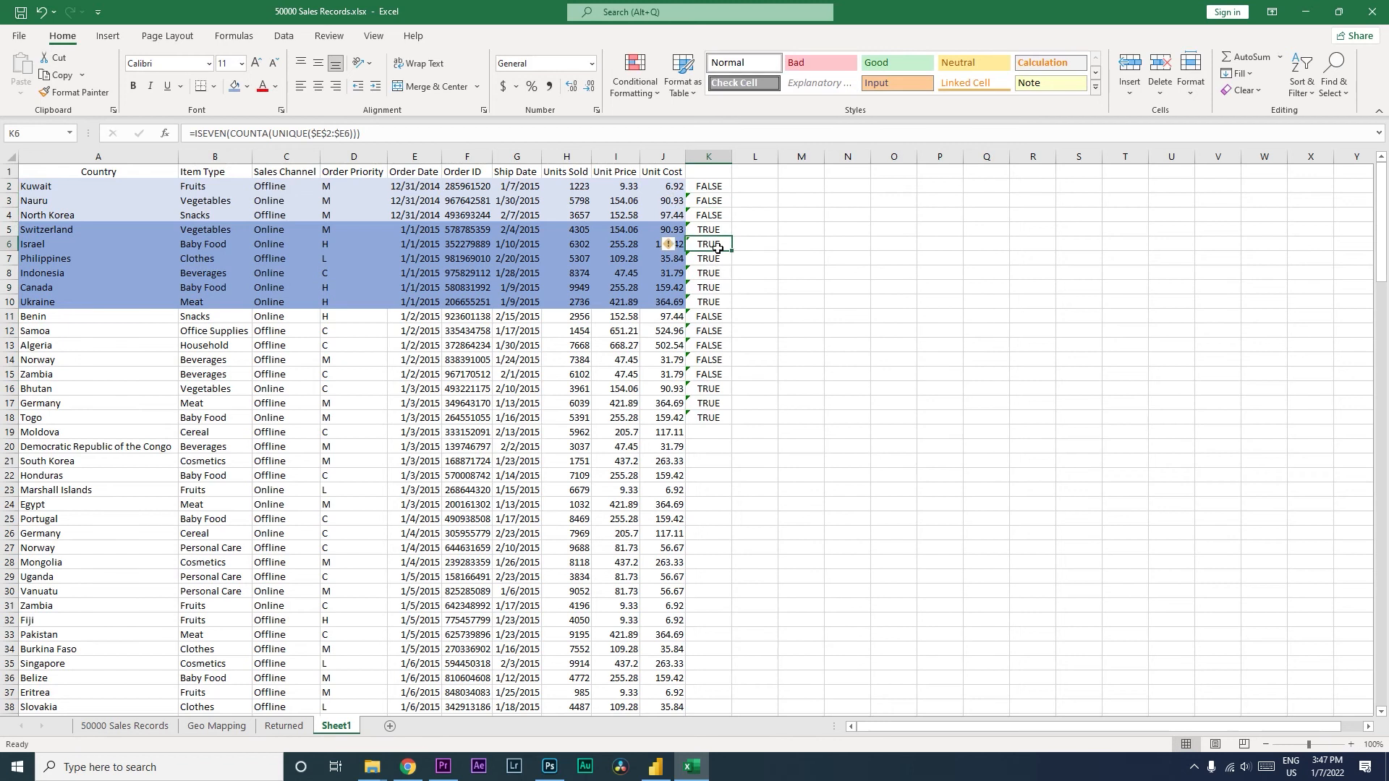
pyautogui.click(708, 330)
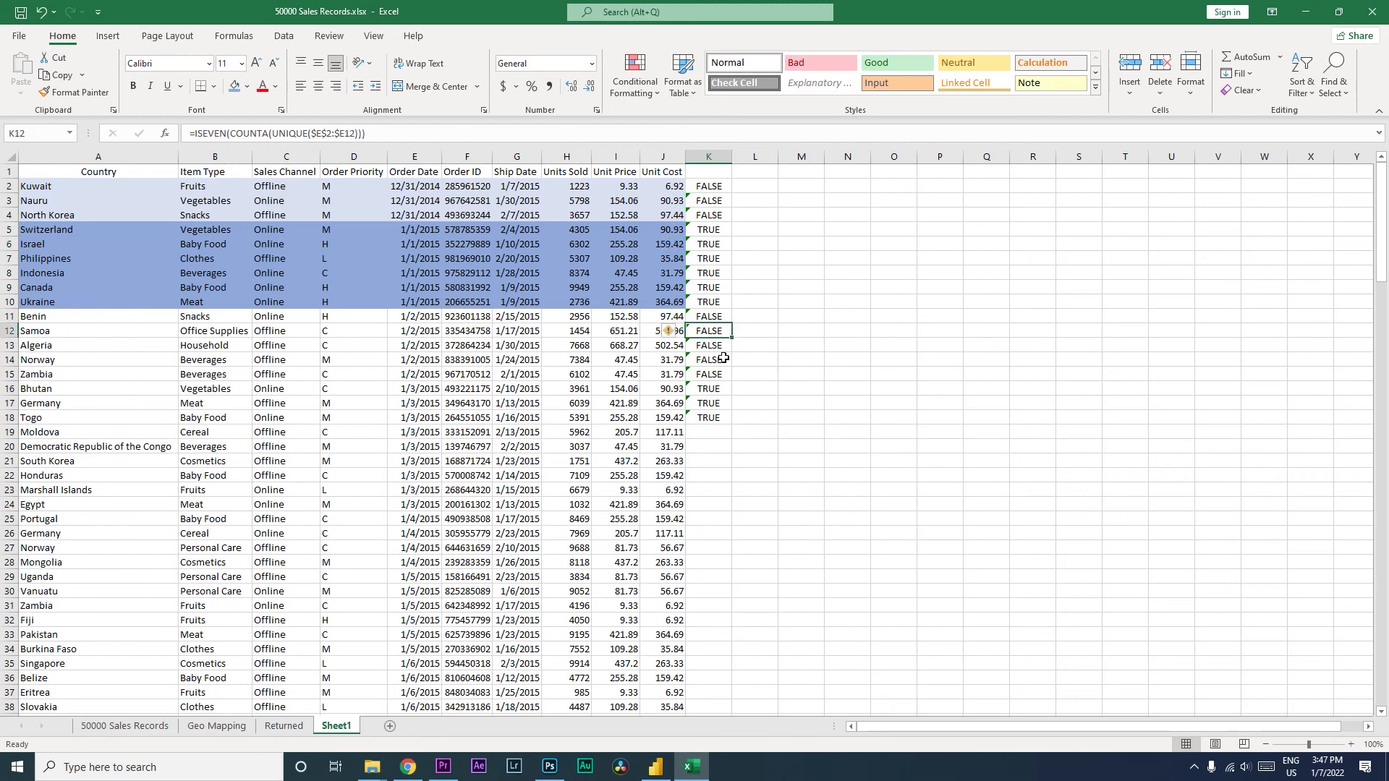
pyautogui.click(707, 388)
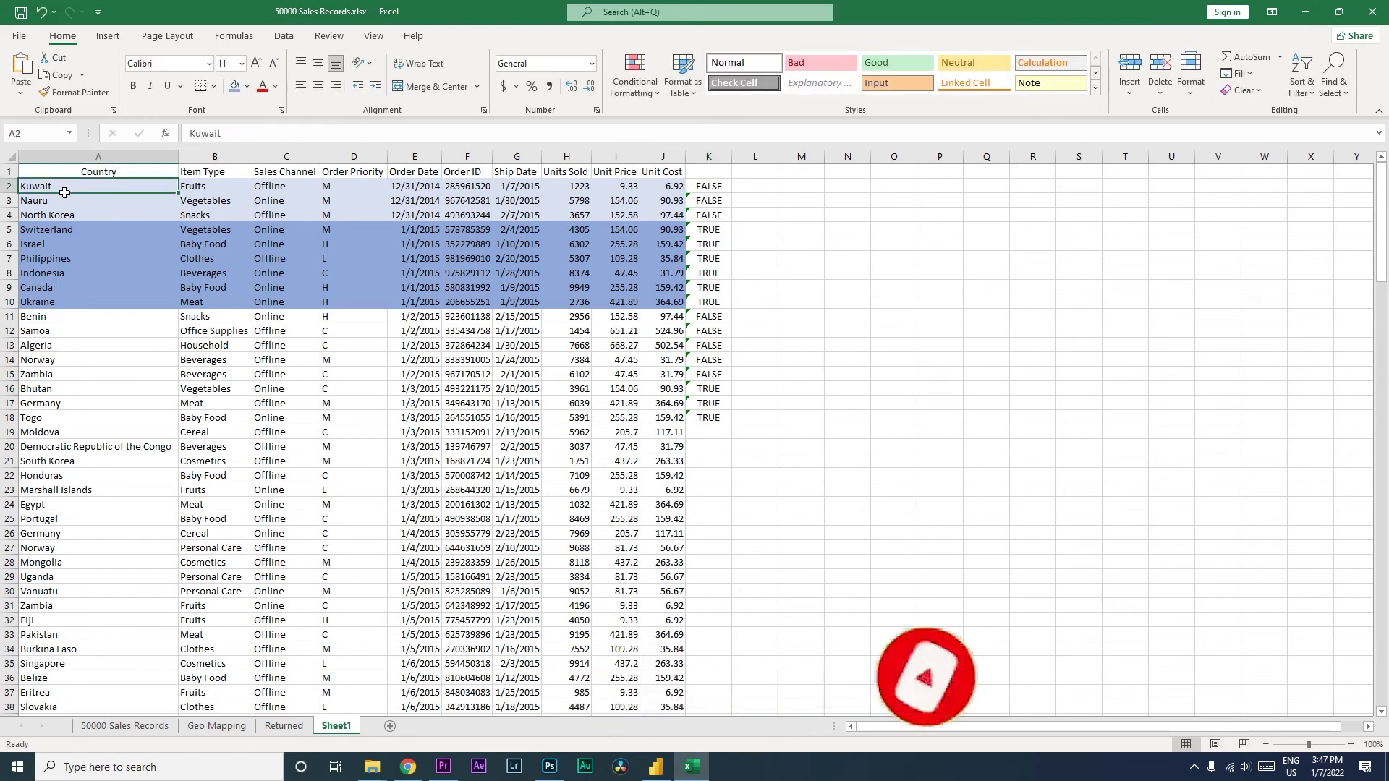
# Set the shaded sales rows to No Fill and select the data from the Kuwait row down
pyautogui.moveTo(98, 186); pyautogui.dragTo(98, 230)
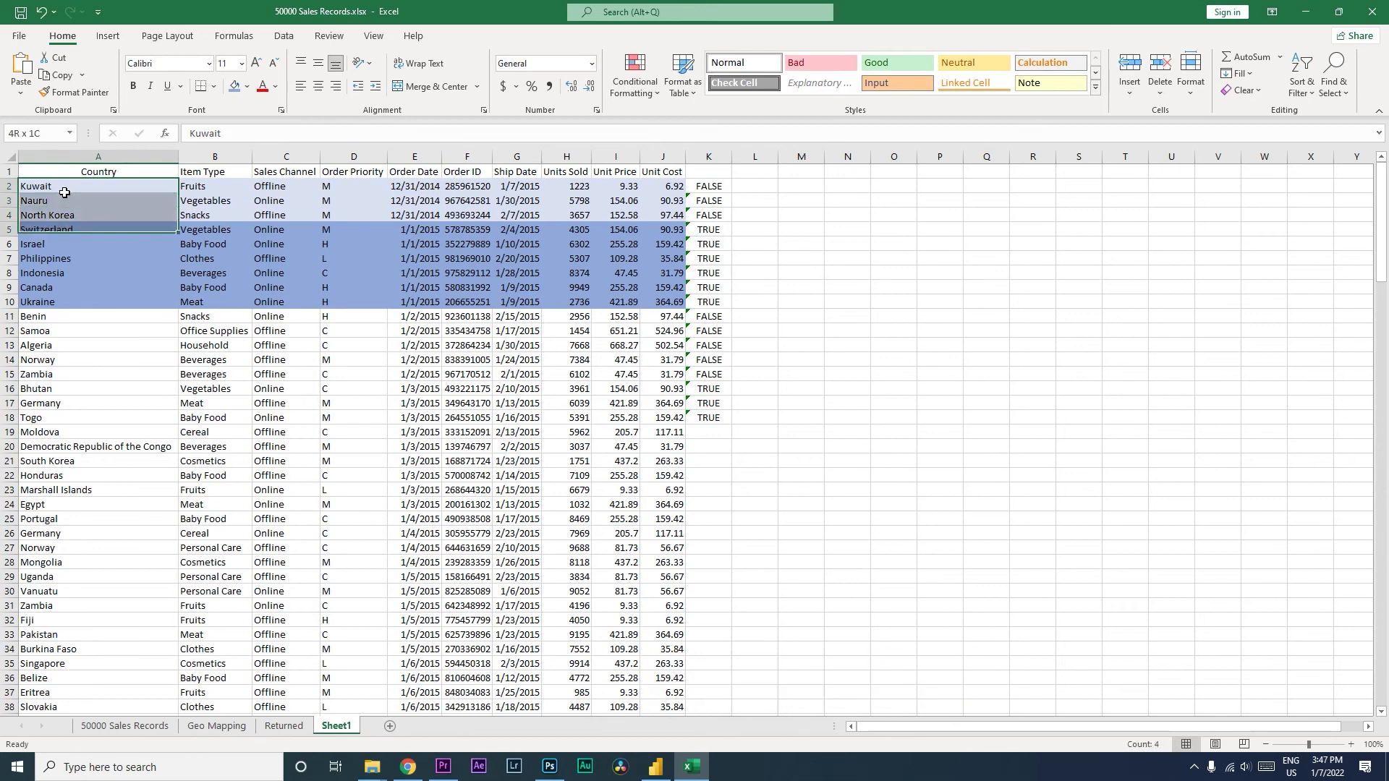
pyautogui.moveTo(63, 193); pyautogui.dragTo(513, 301)
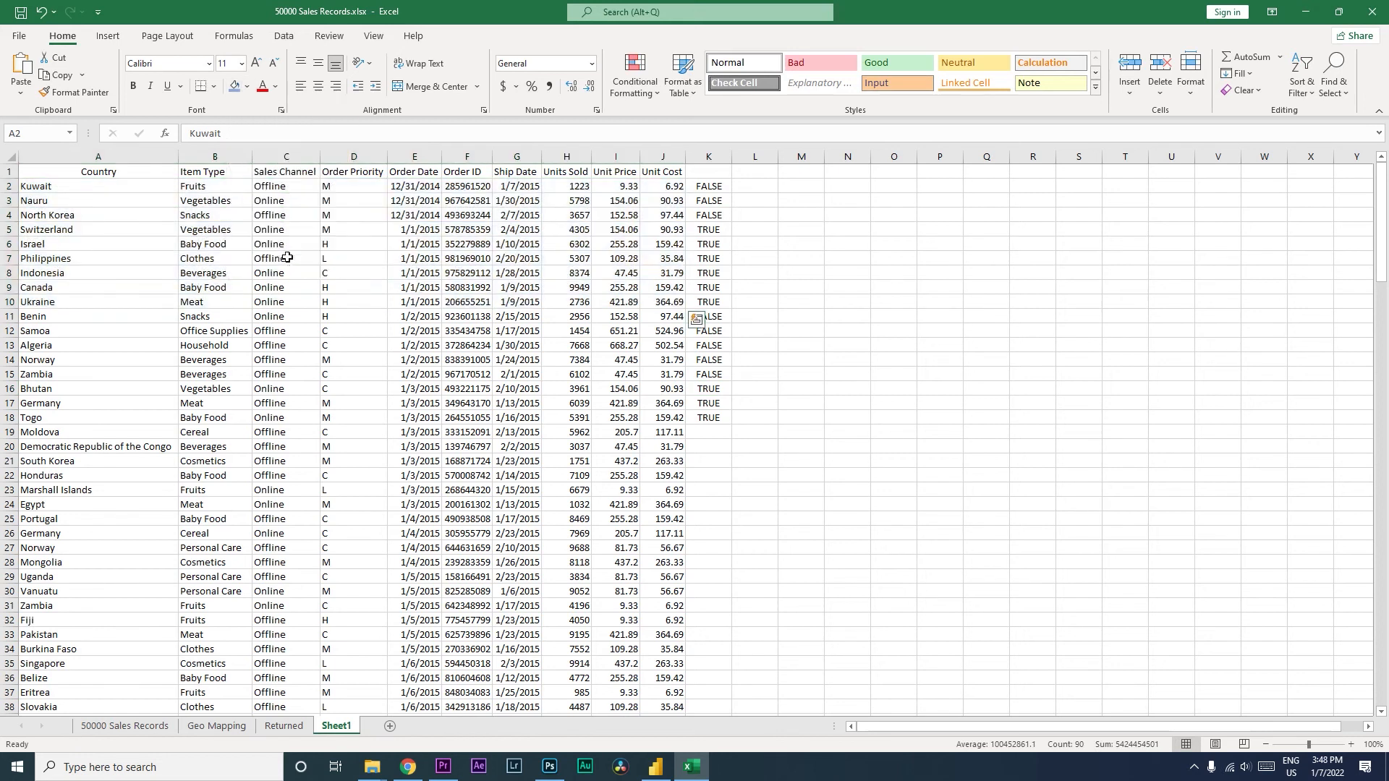
pyautogui.moveTo(98, 185); pyautogui.dragTo(214, 186)
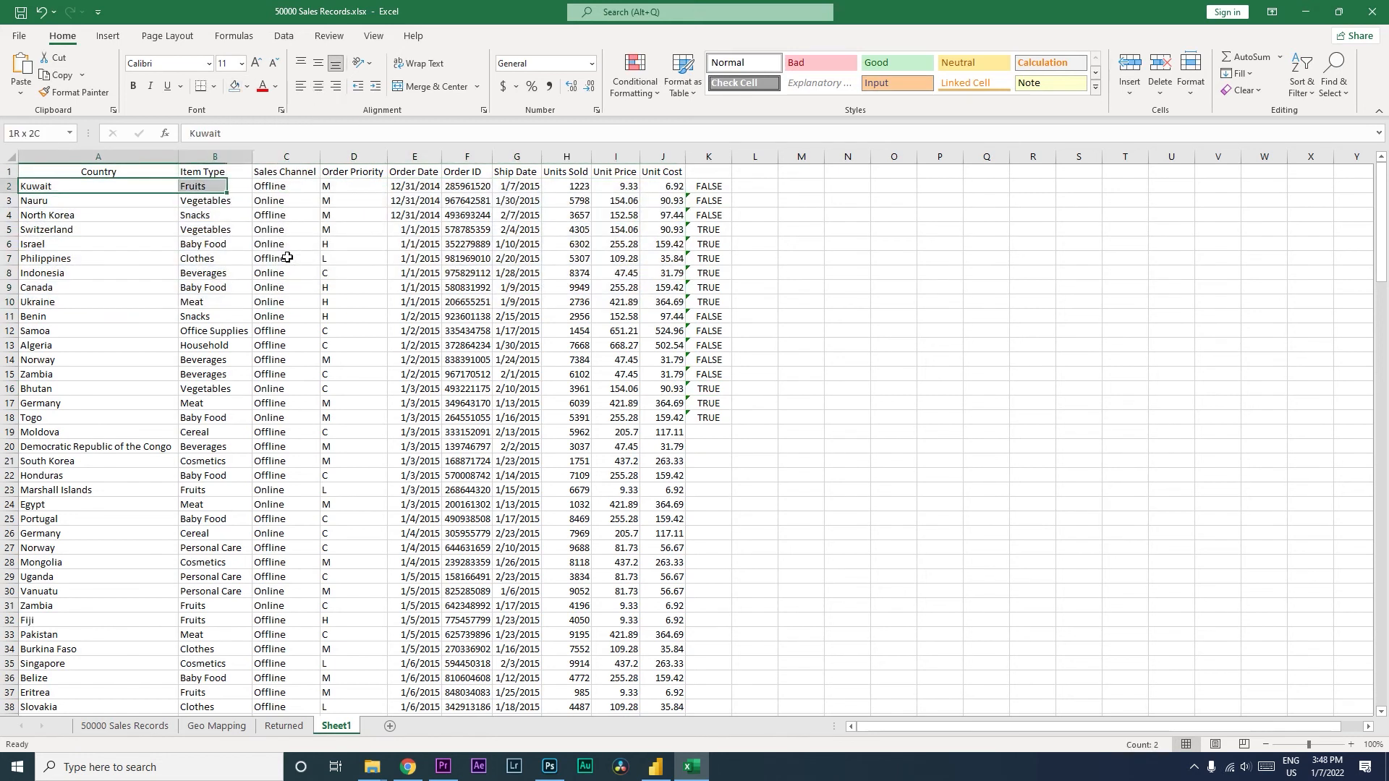
pyautogui.scroll(-3)
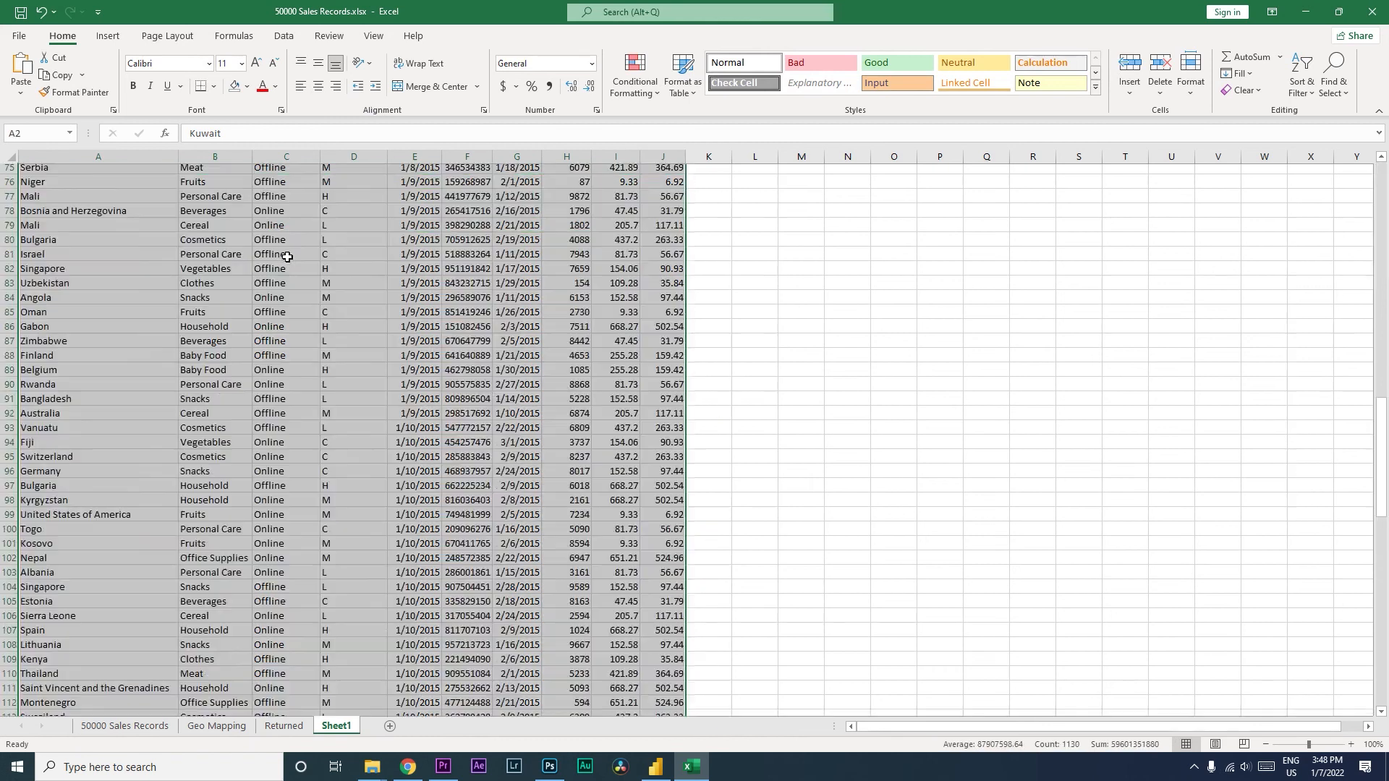
pyautogui.click(250, 86)
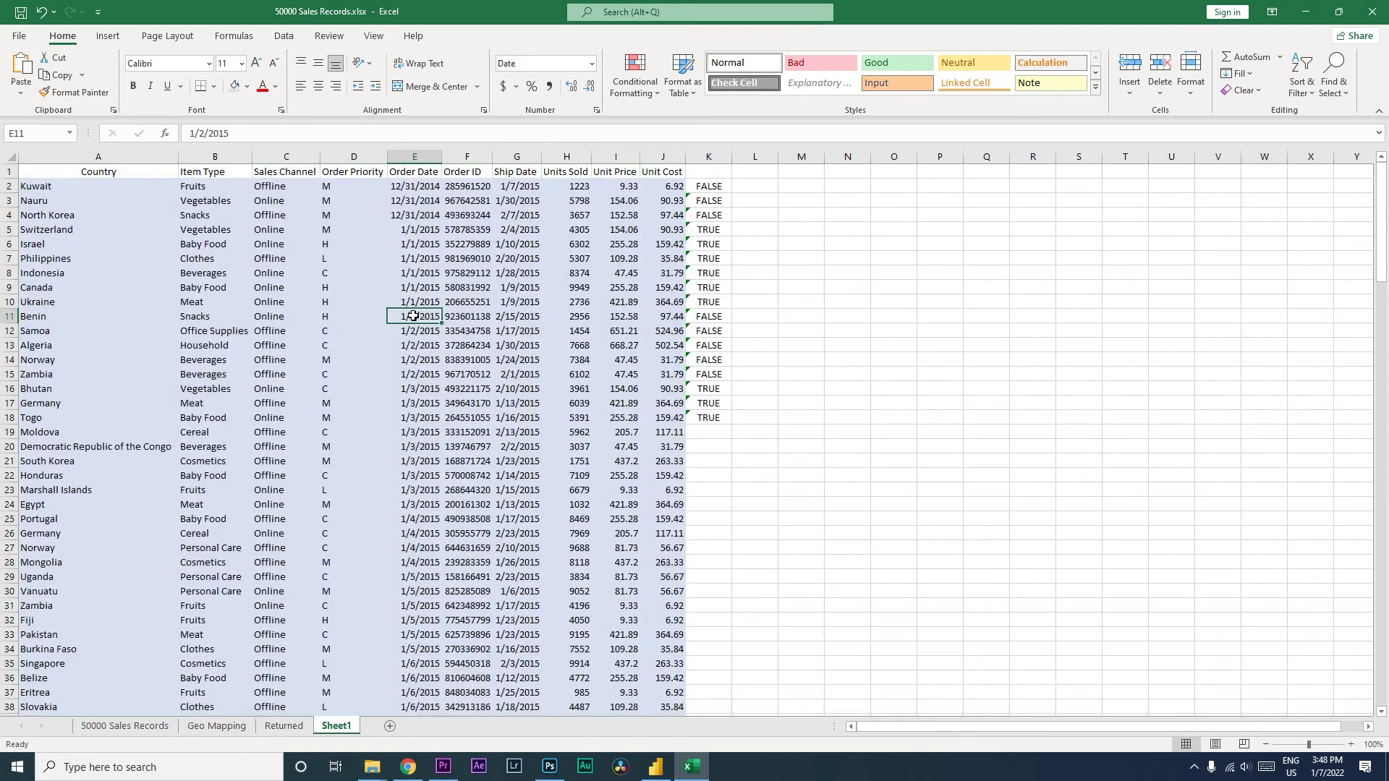
pyautogui.click(36, 186)
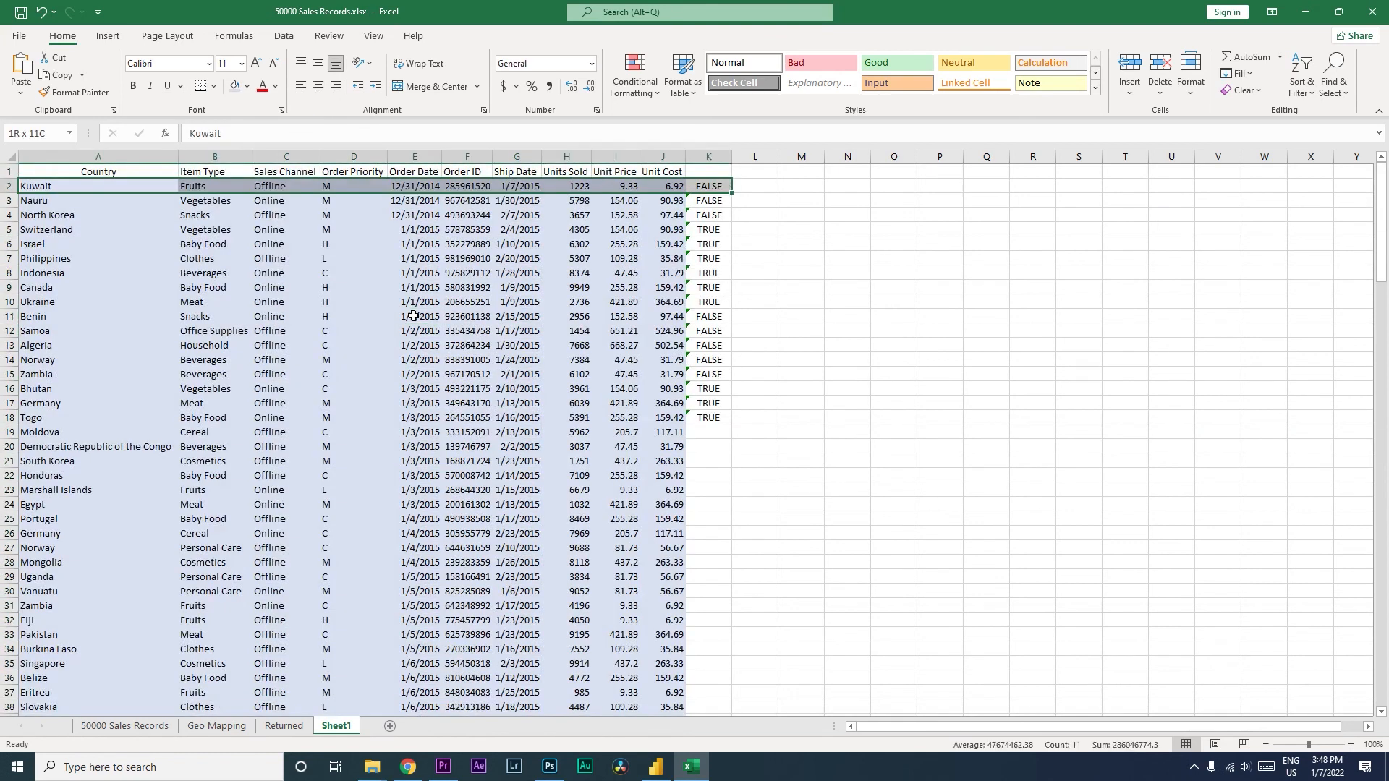
pyautogui.scroll(-3)
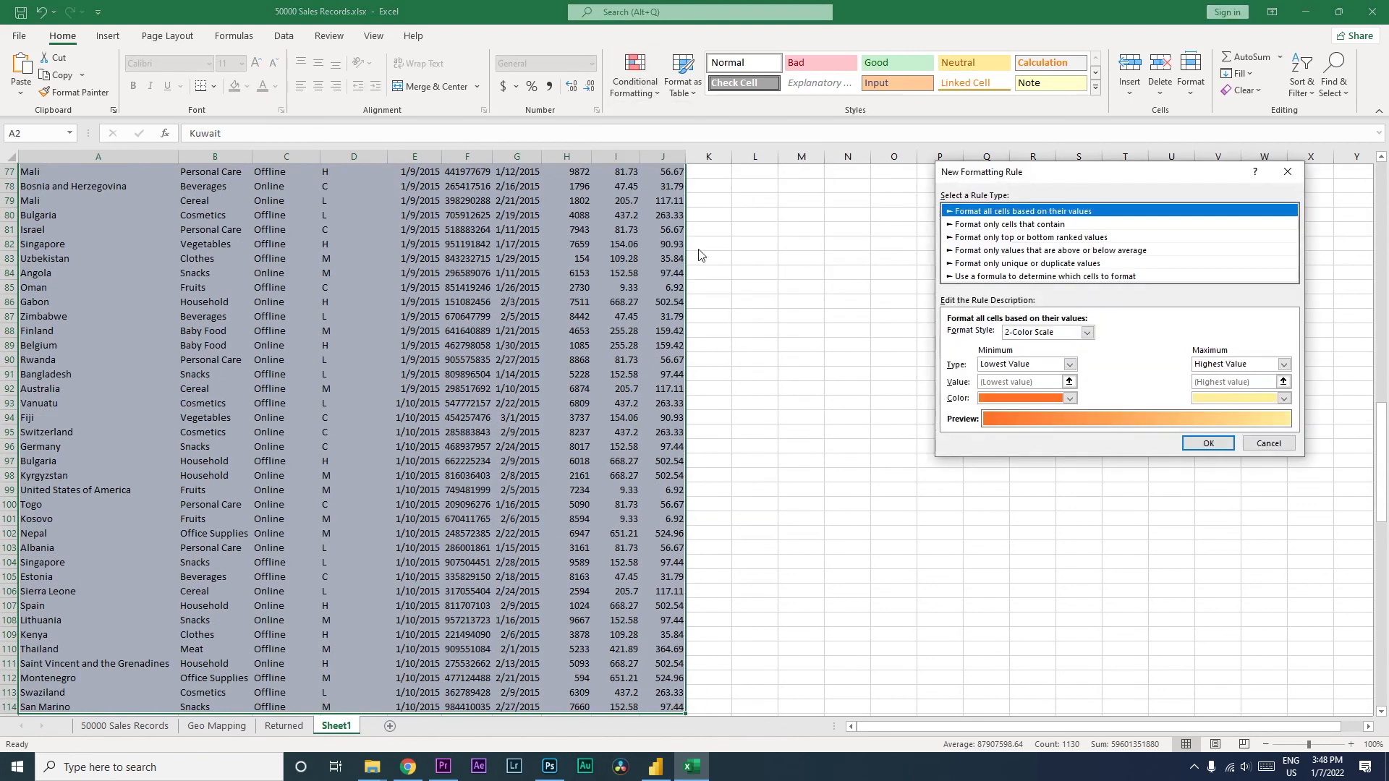
pyautogui.moveTo(1045, 205)
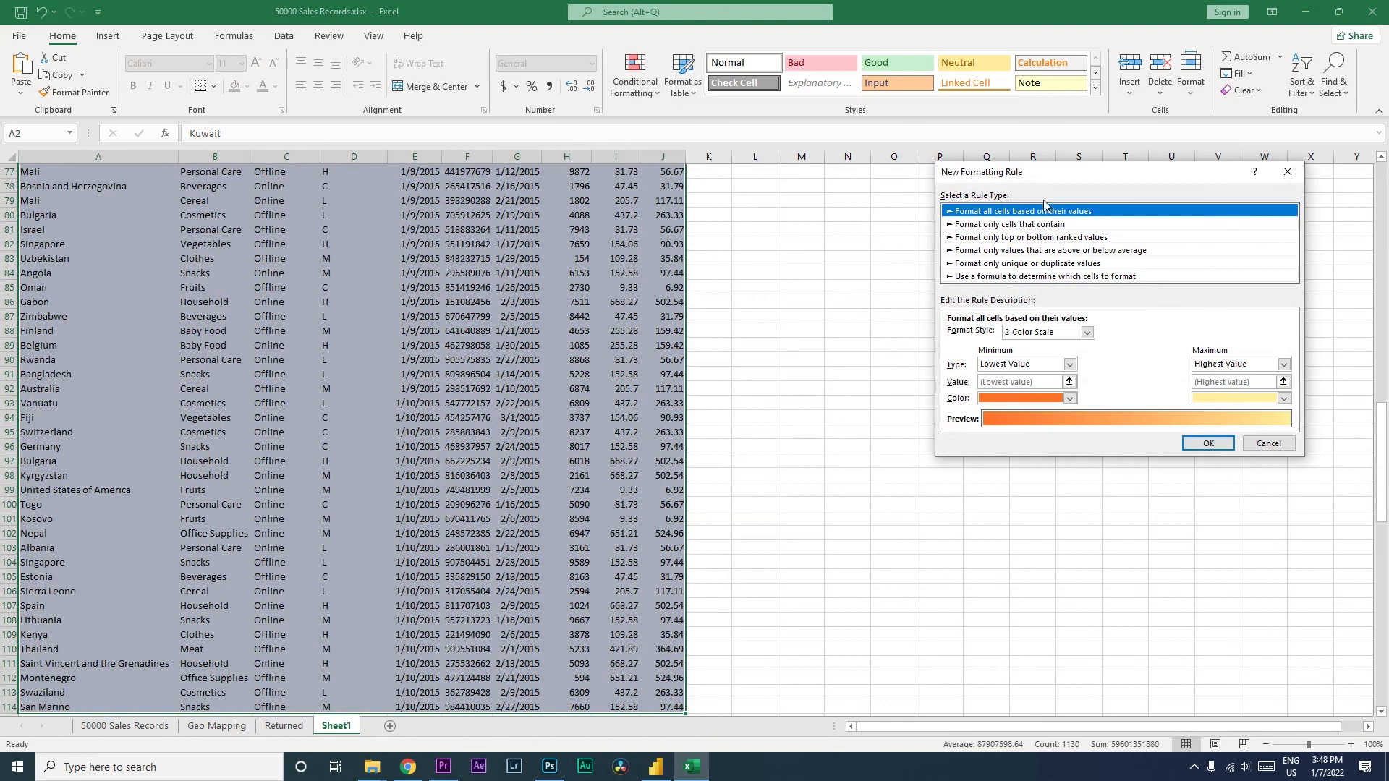
# Add a formula rule =ISEVEN(COUNTA(UNIQUE($E$2:$E2))) with a medium blue fill
pyautogui.click(1041, 275)
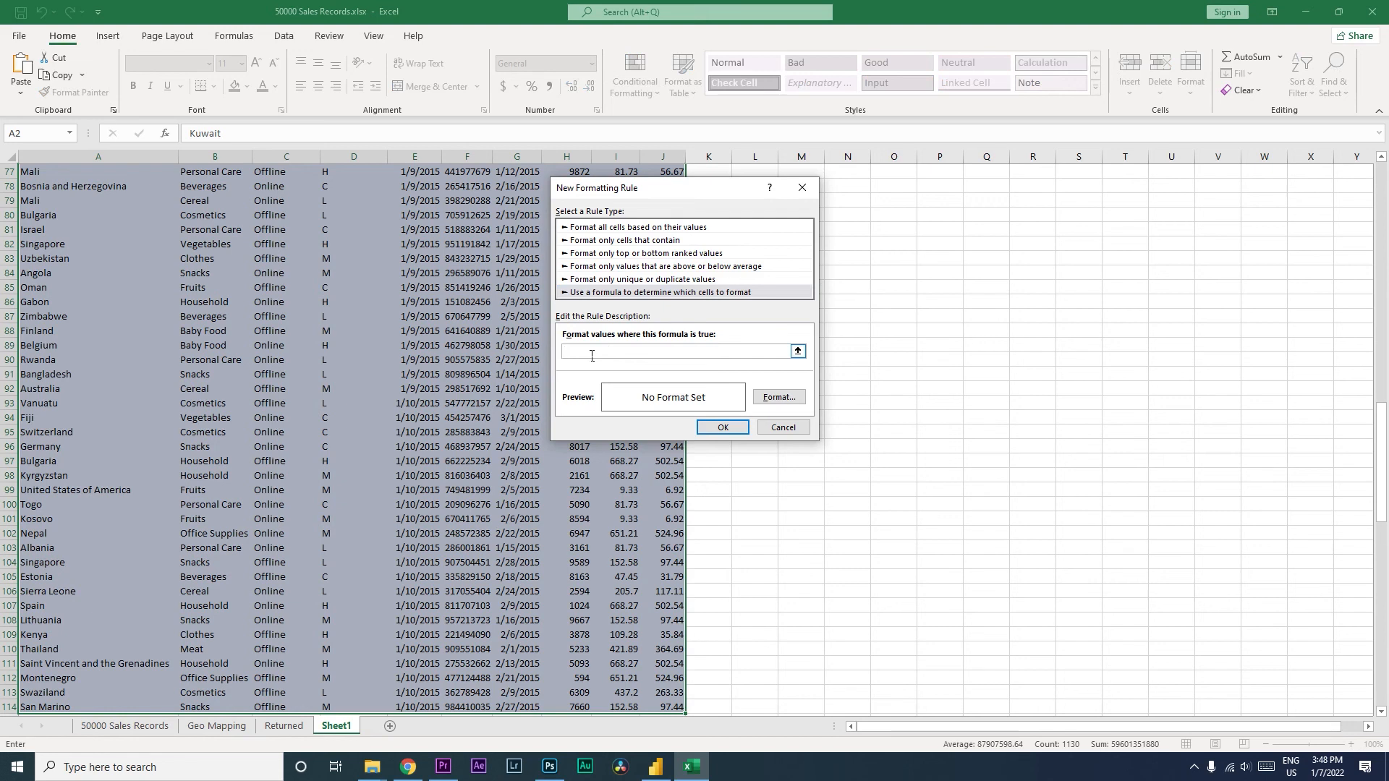
pyautogui.write('=ISEVEN(COUNTA(UNIQUE($E$2:$E2)))')
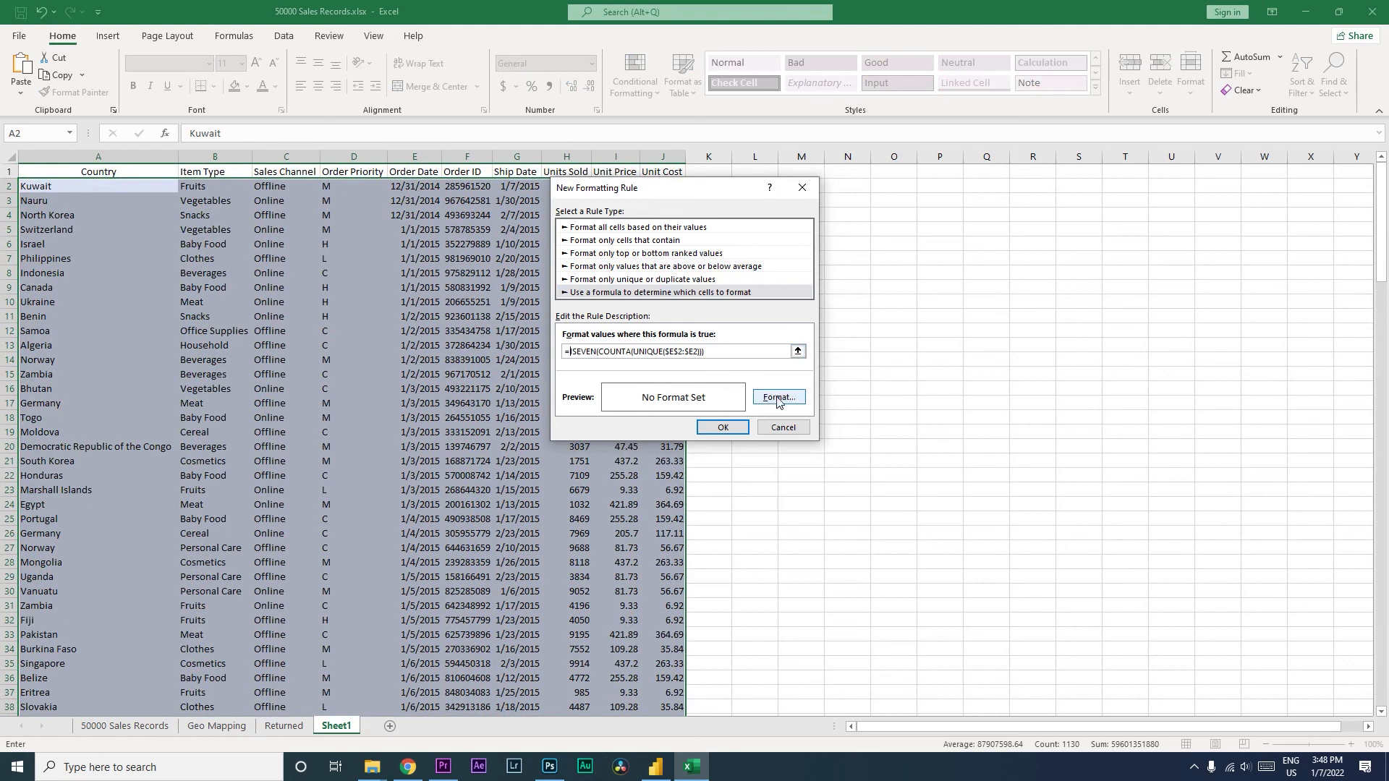
pyautogui.click(777, 396)
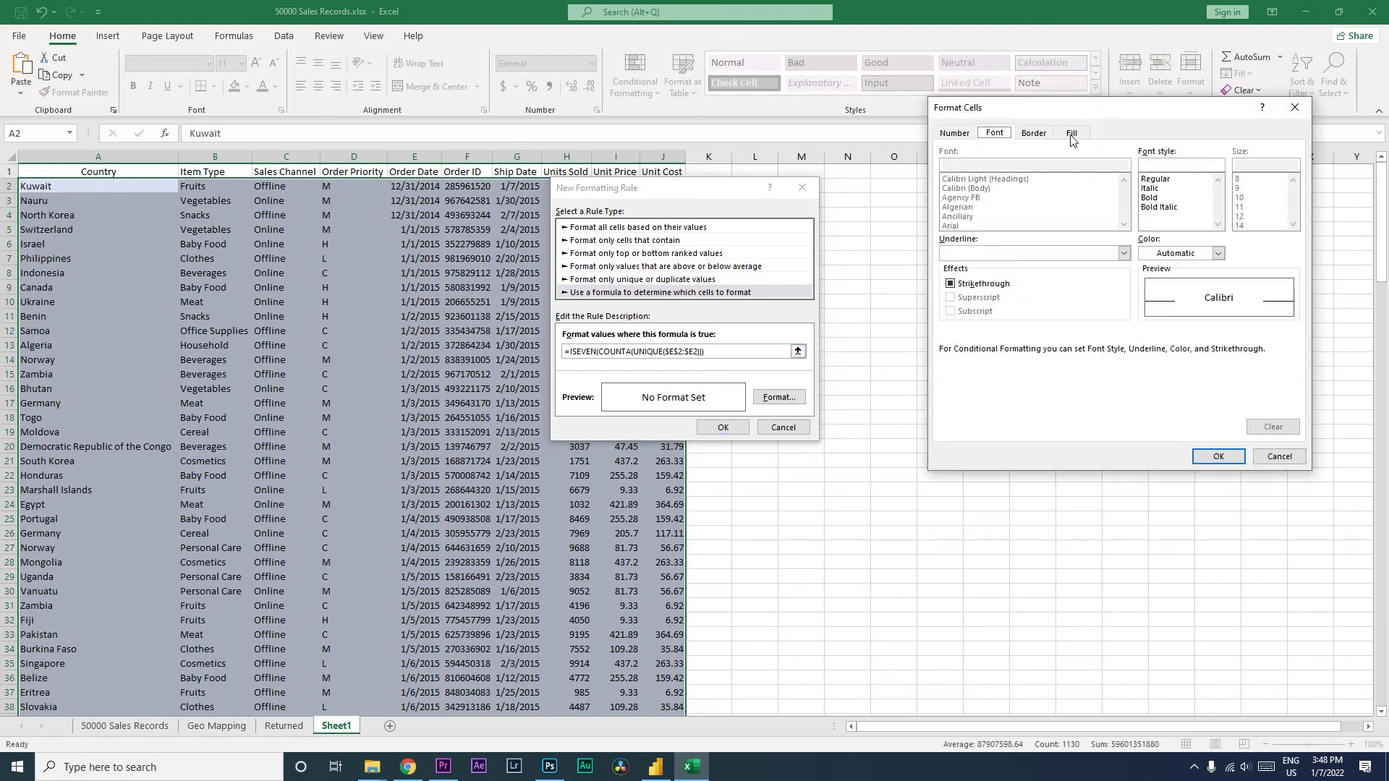
pyautogui.click(1071, 131)
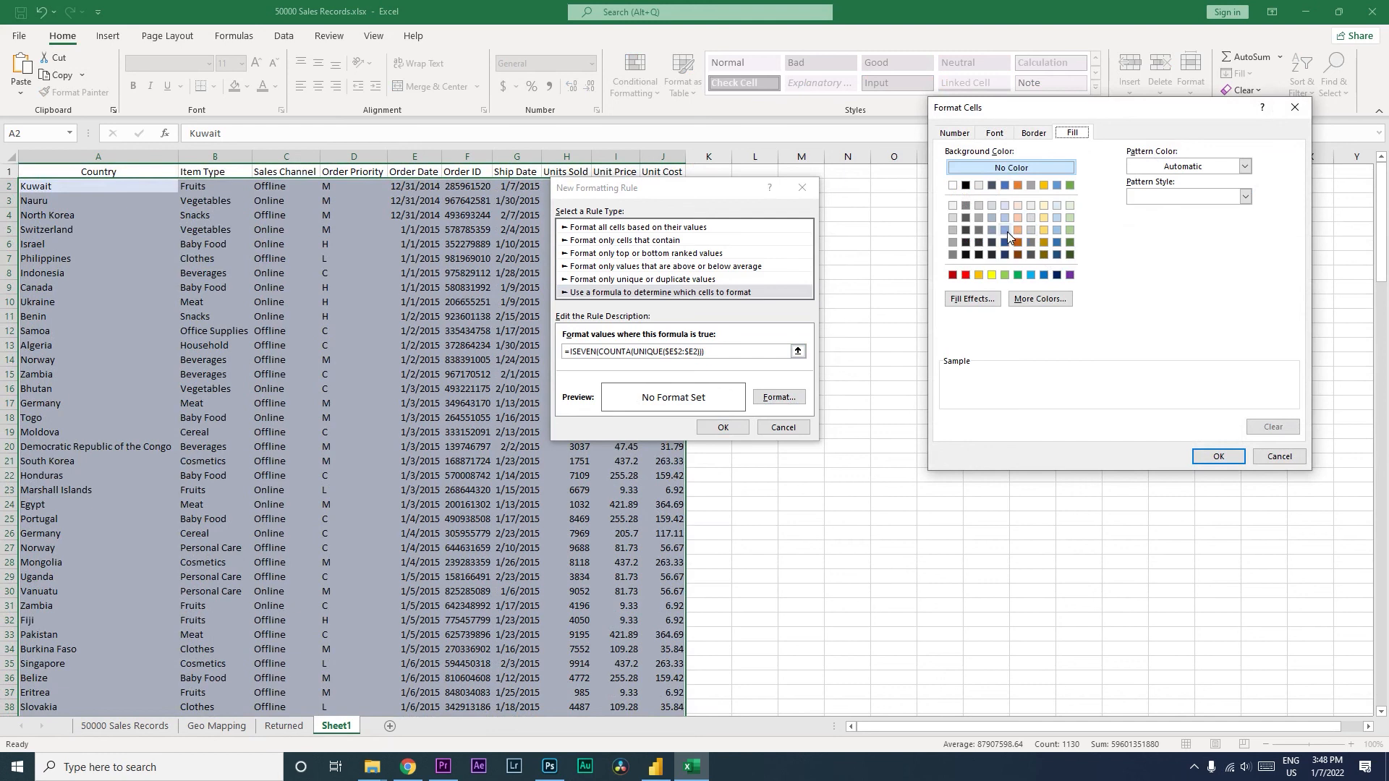
pyautogui.click(1005, 229)
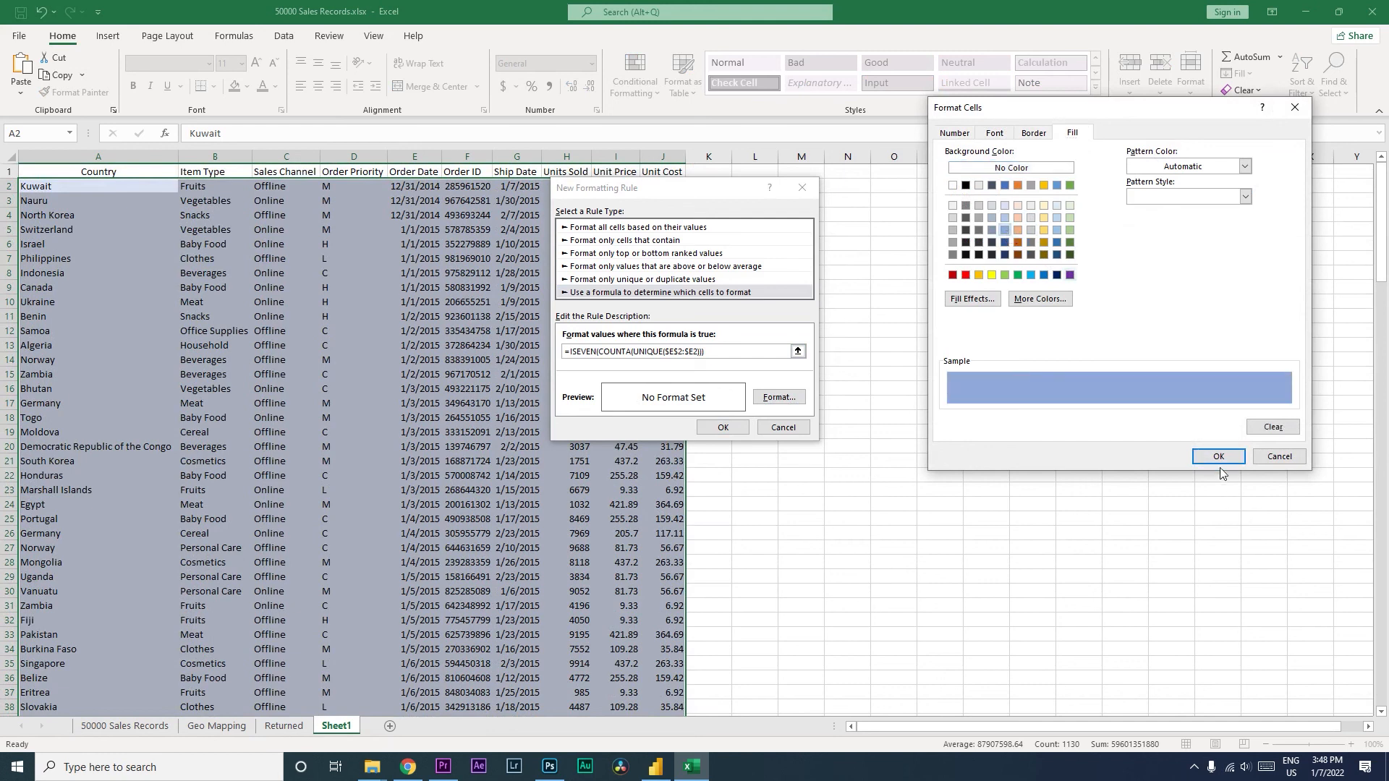
pyautogui.click(1217, 456)
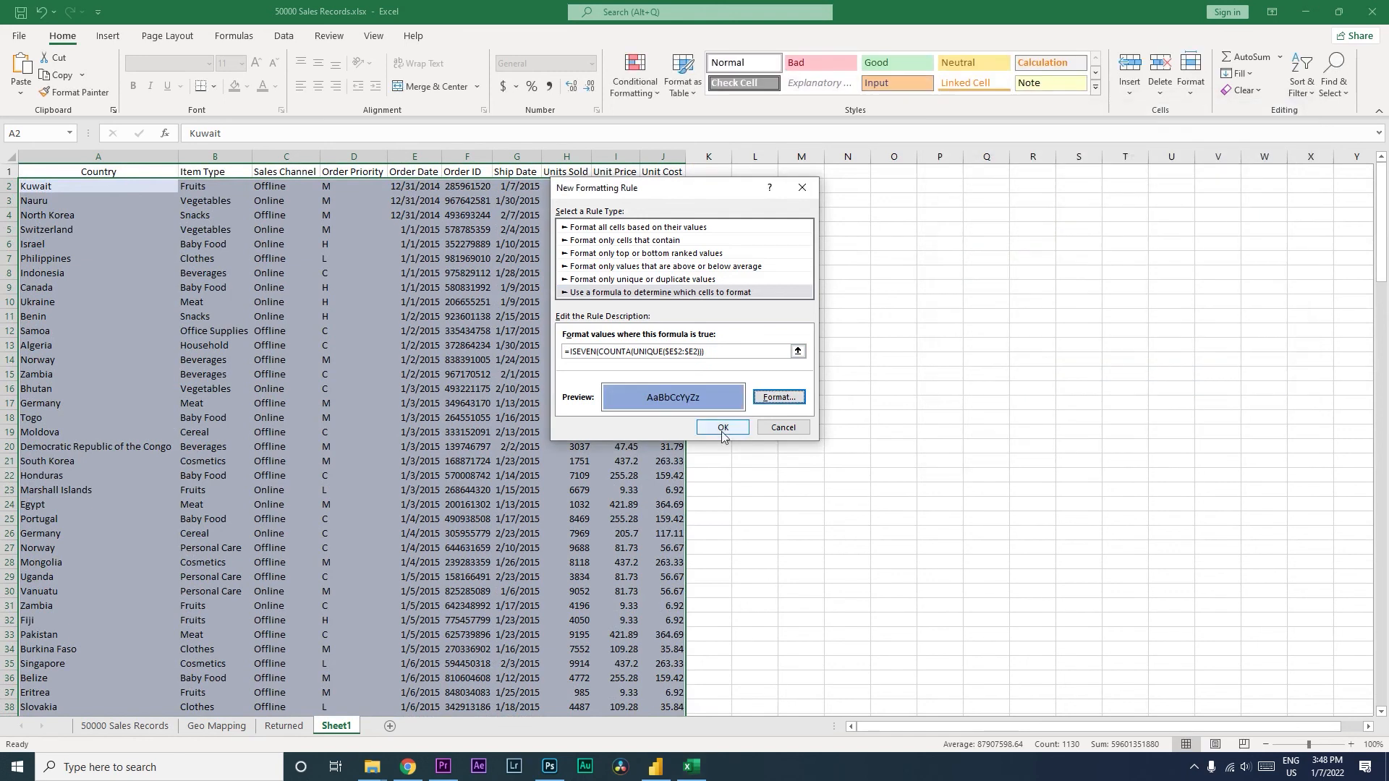
pyautogui.click(721, 426)
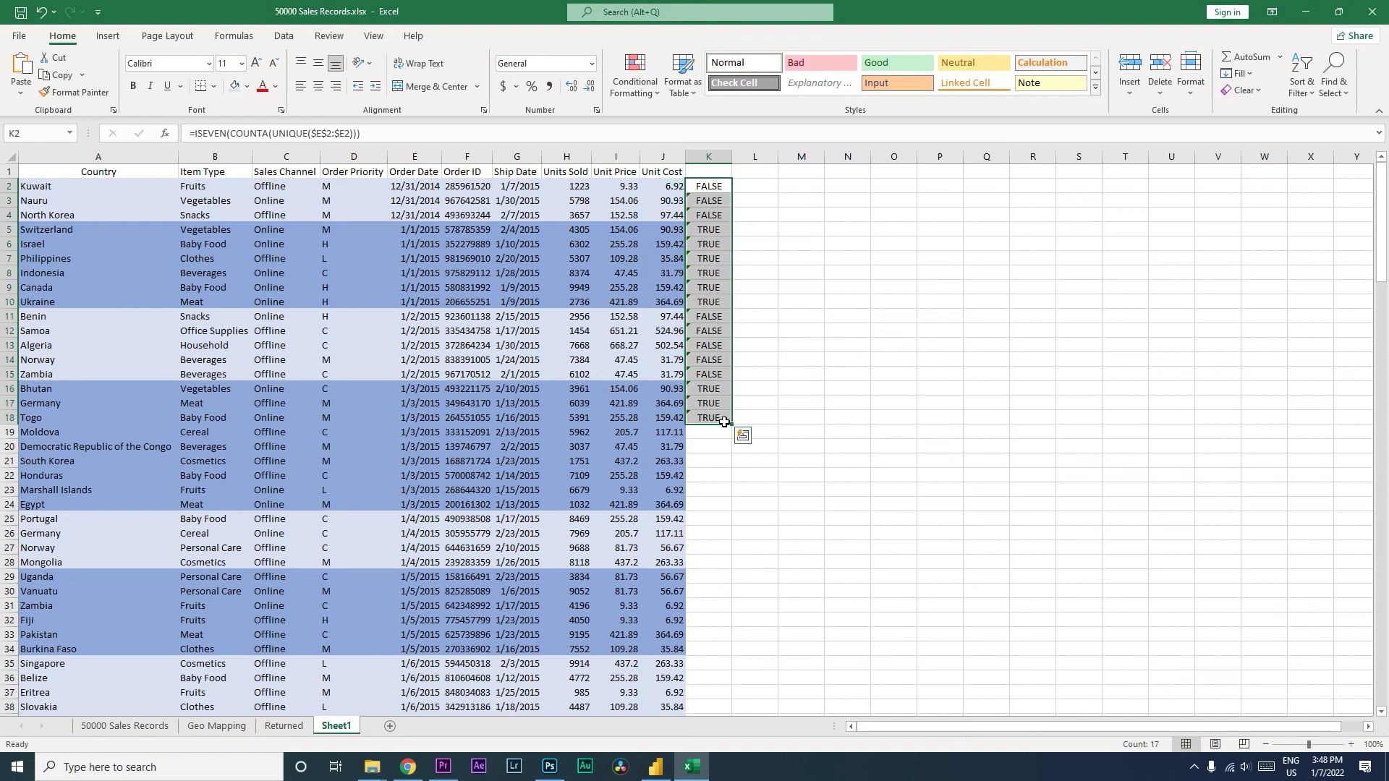
# Leave helper column K cleared and check the band change at the 1/4/2015 rows
pyautogui.click(466, 244)
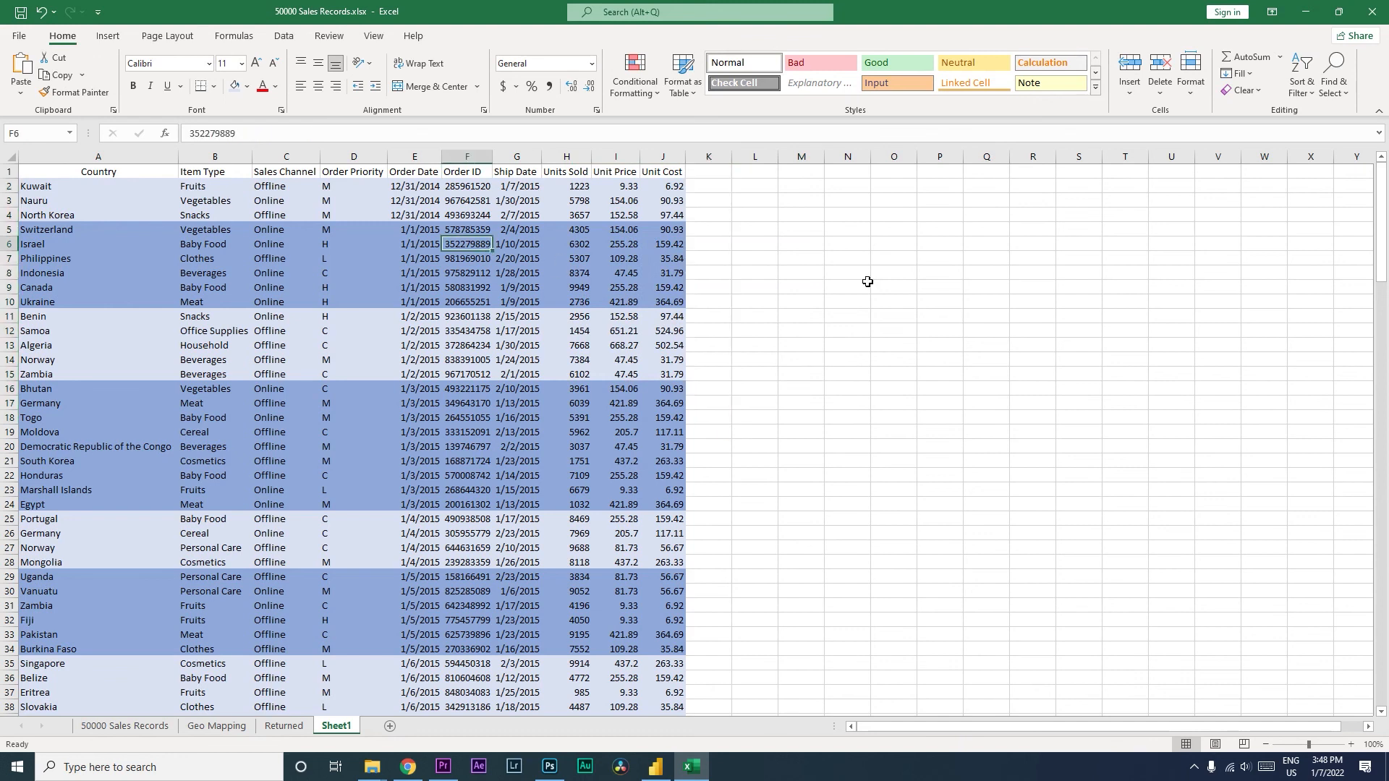
pyautogui.moveTo(493, 267)
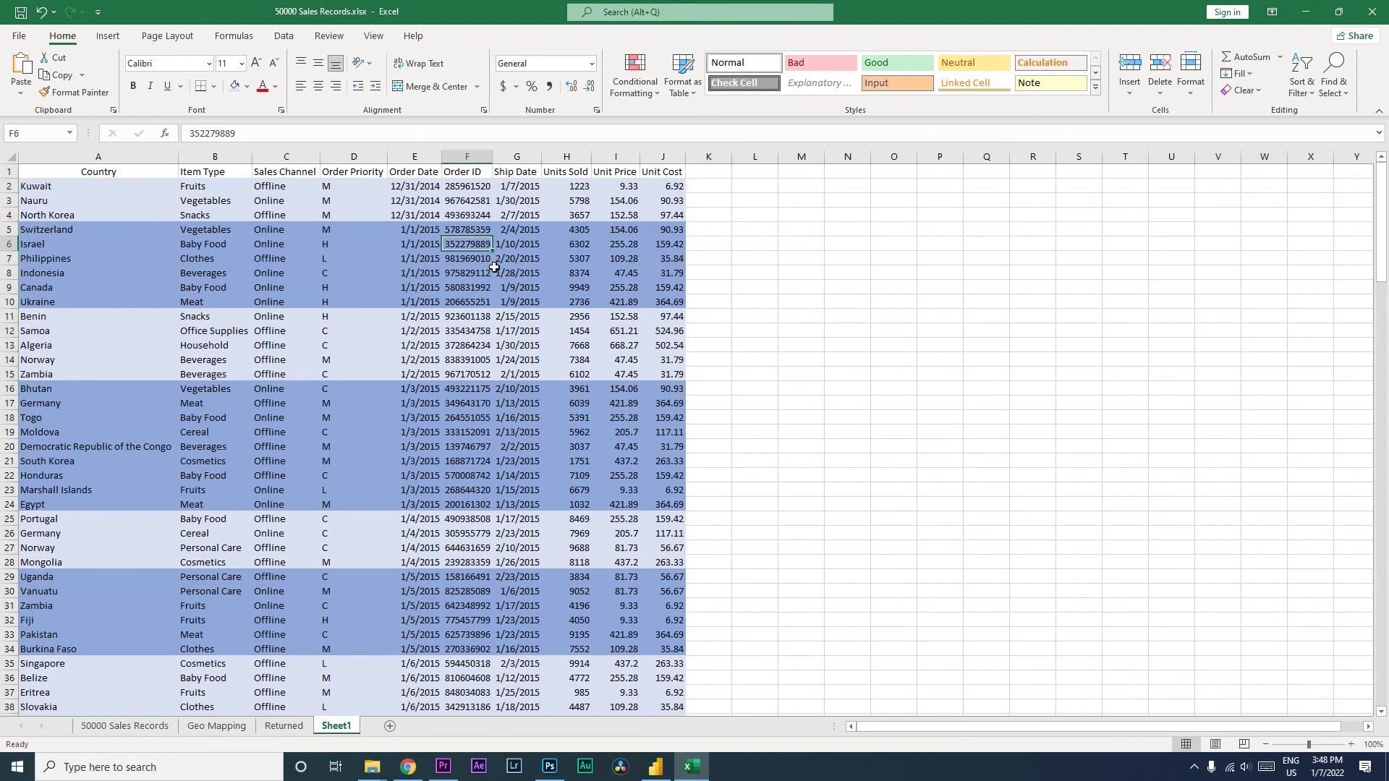
pyautogui.moveTo(457, 202)
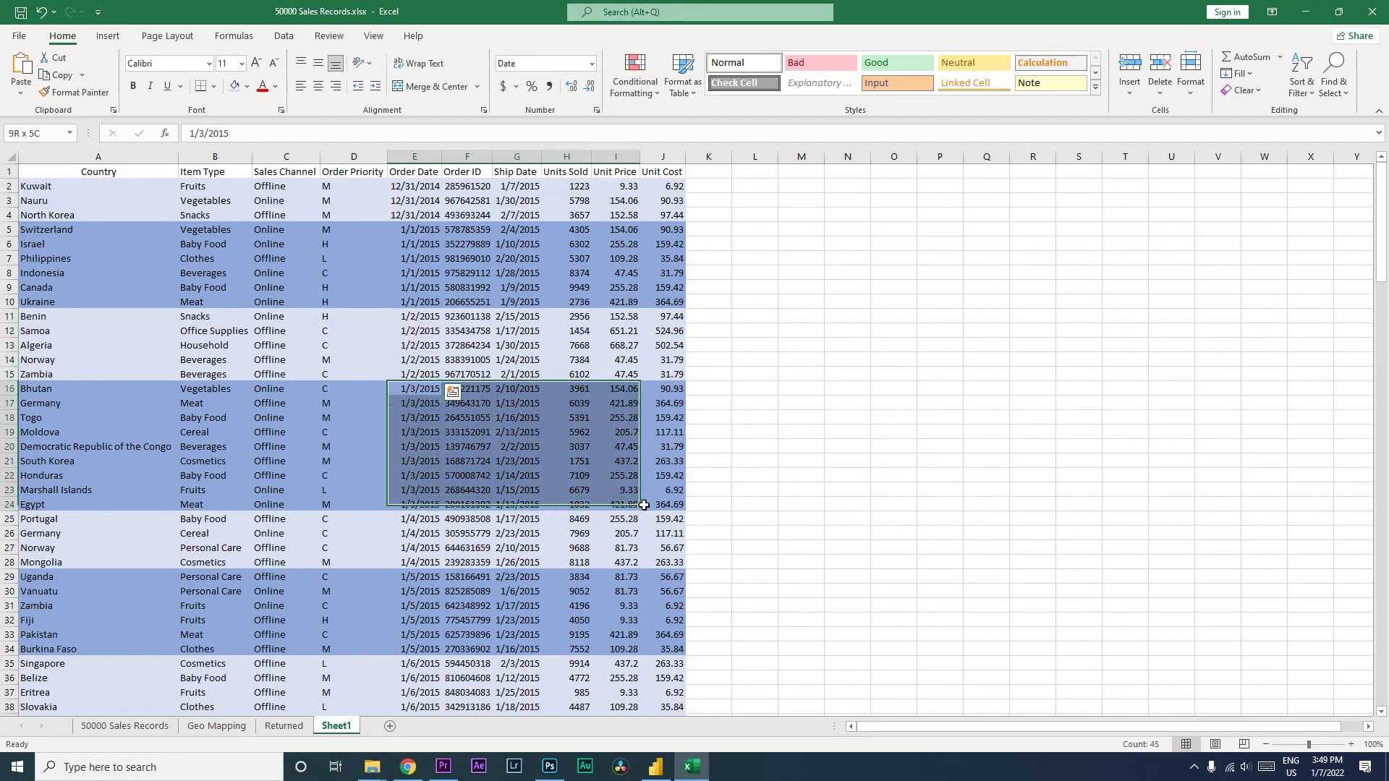
pyautogui.click(413, 518)
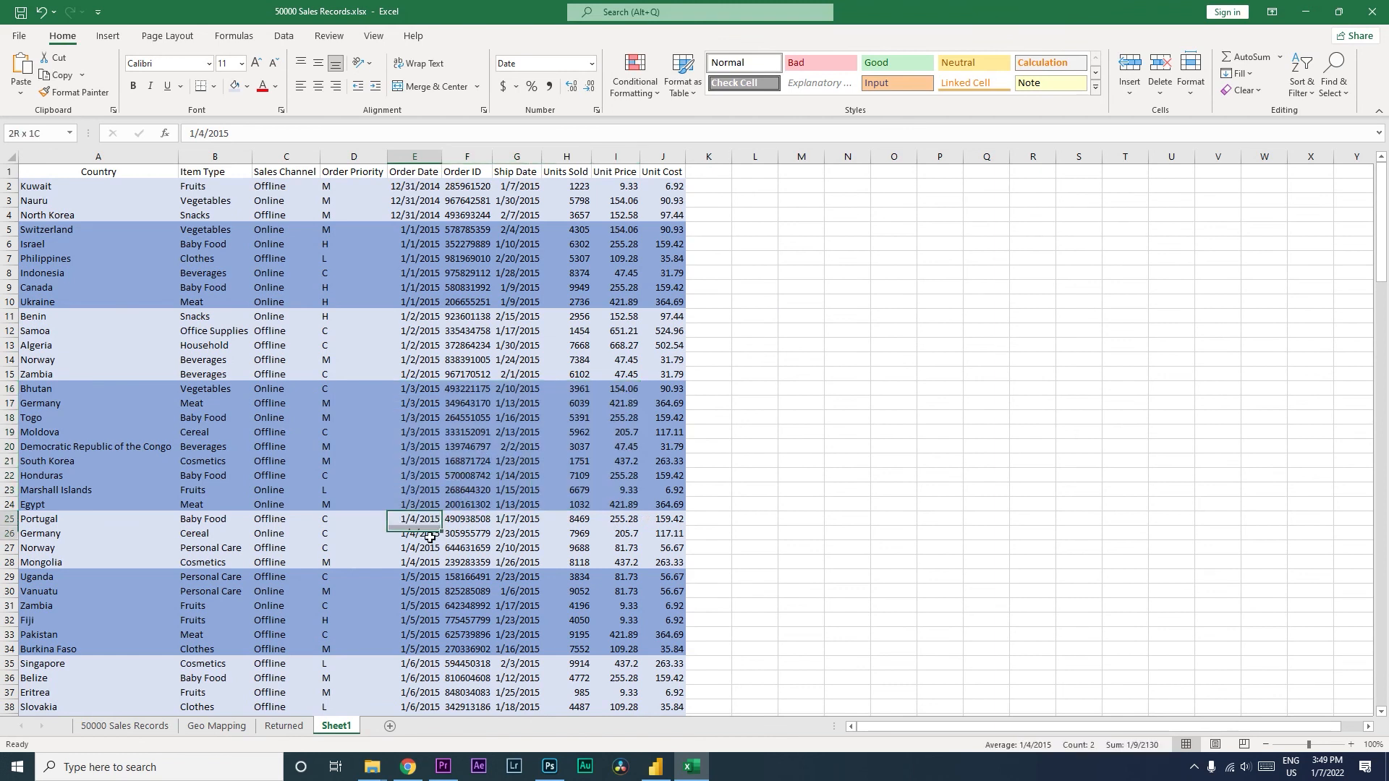